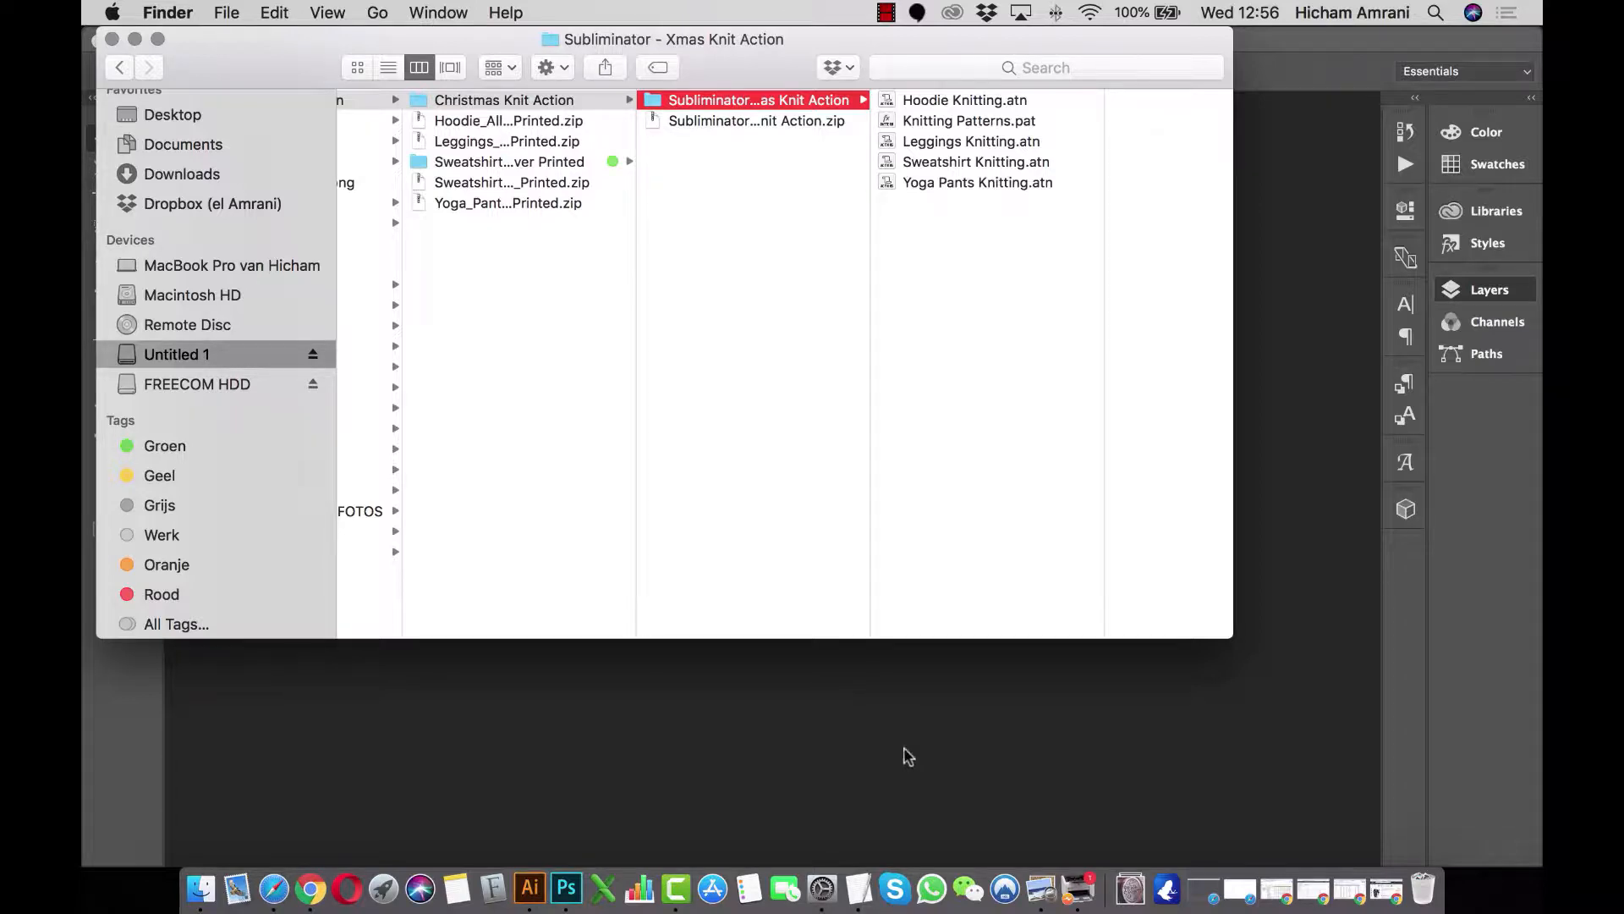
{"action": "mouse_move", "coordinate": [1038, 875]}
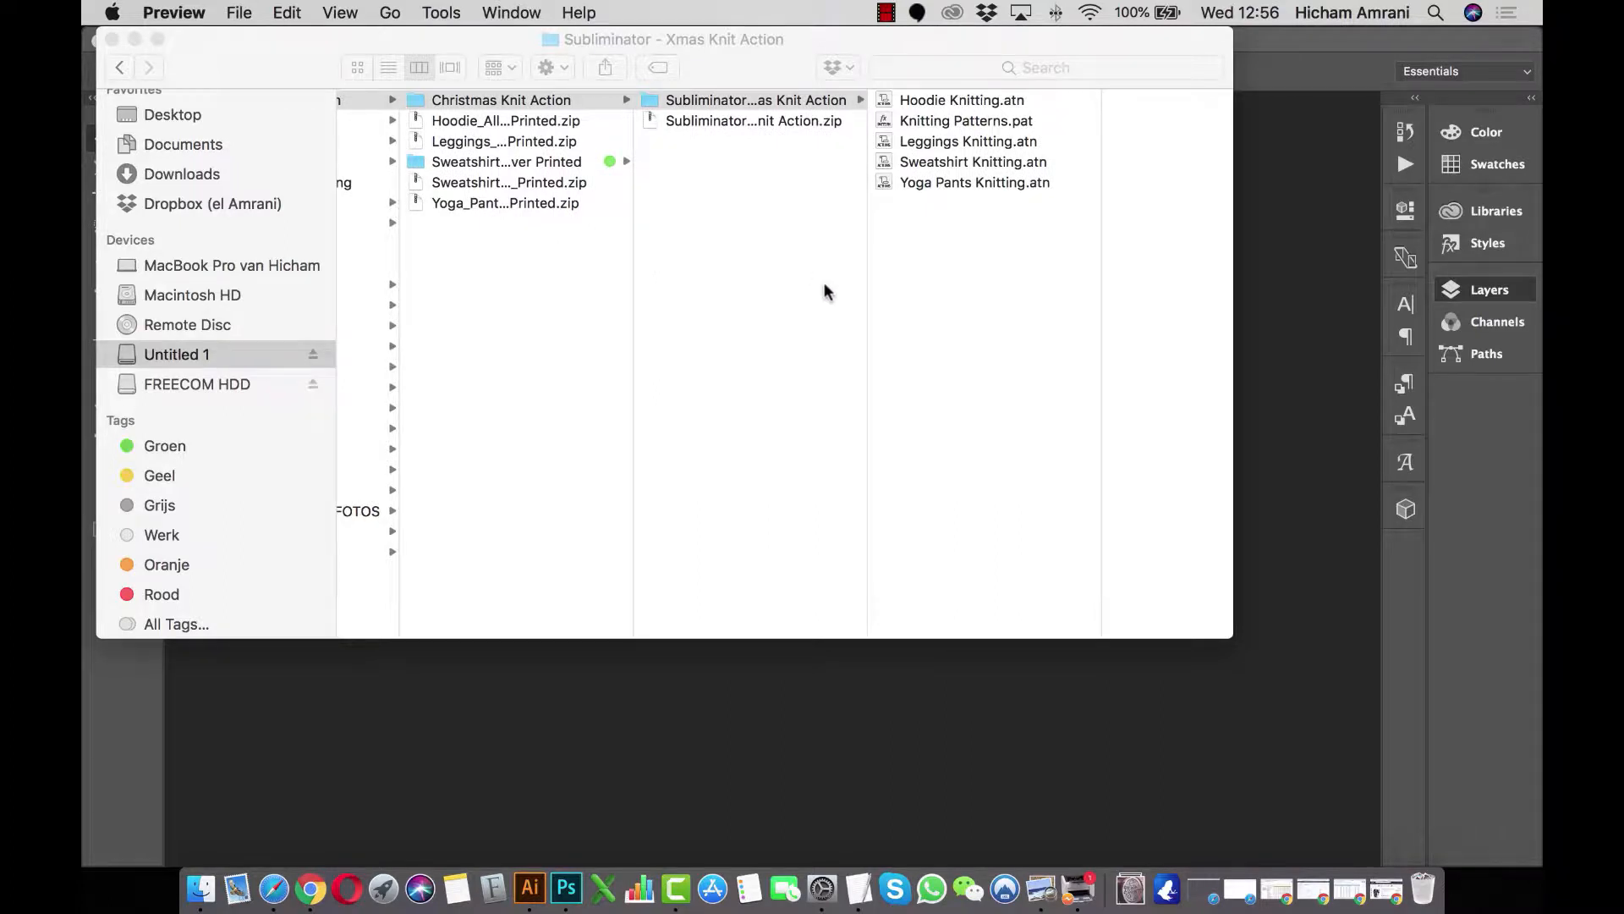
Load Knitting Patterns.pat into the Patterns presets via the Preset Manager.
{"action": "left_click", "coordinate": [577, 887]}
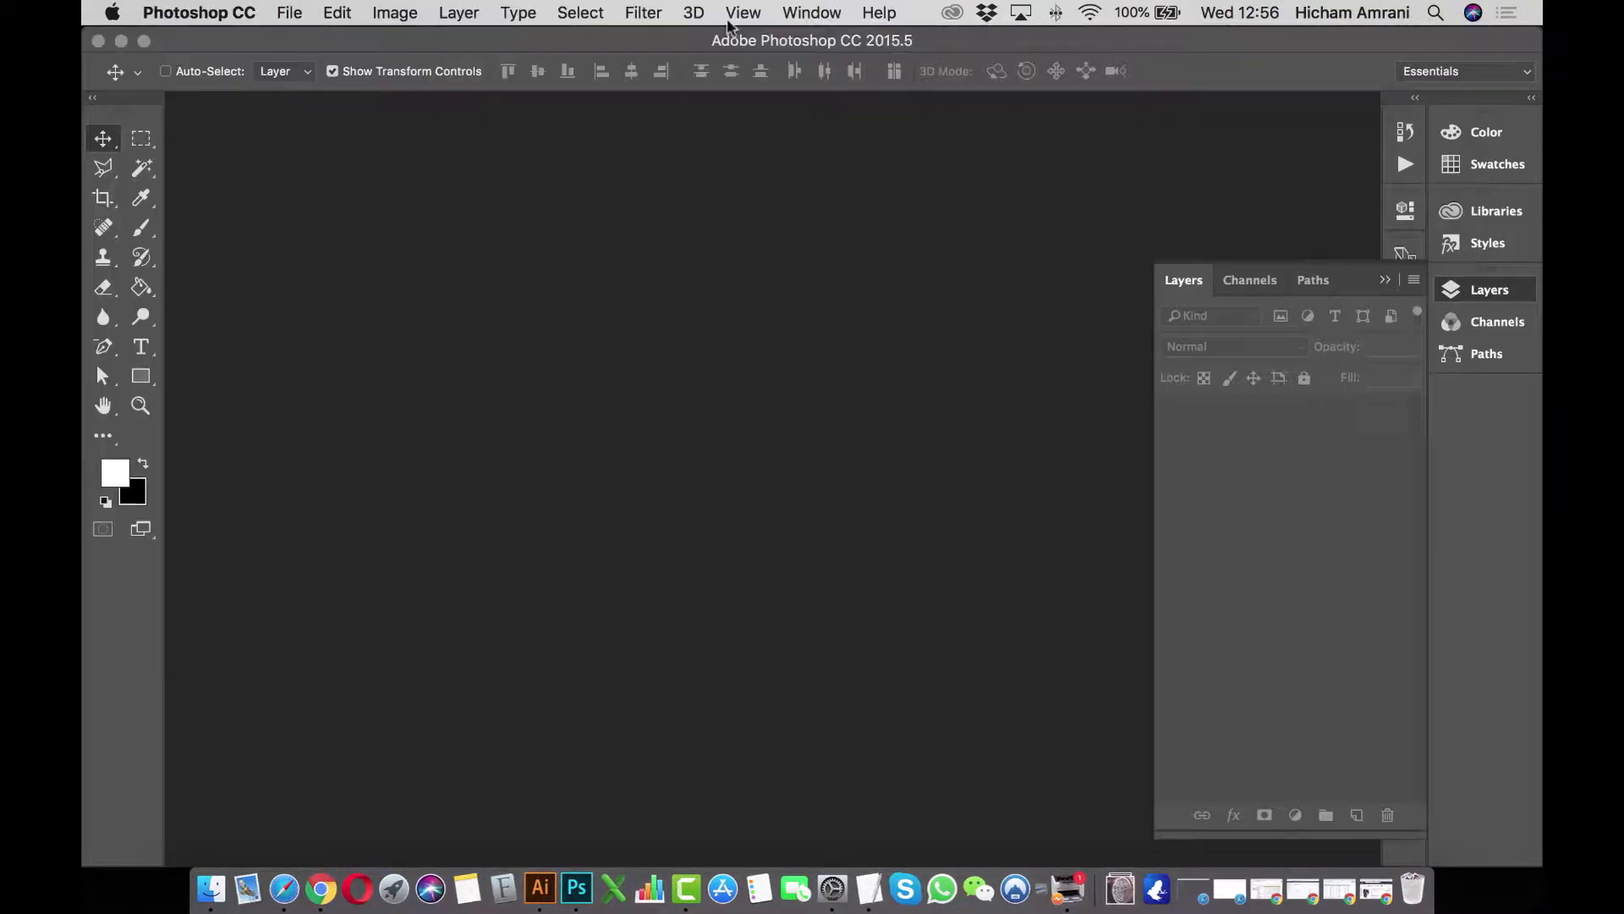
{"action": "left_click", "coordinate": [336, 13]}
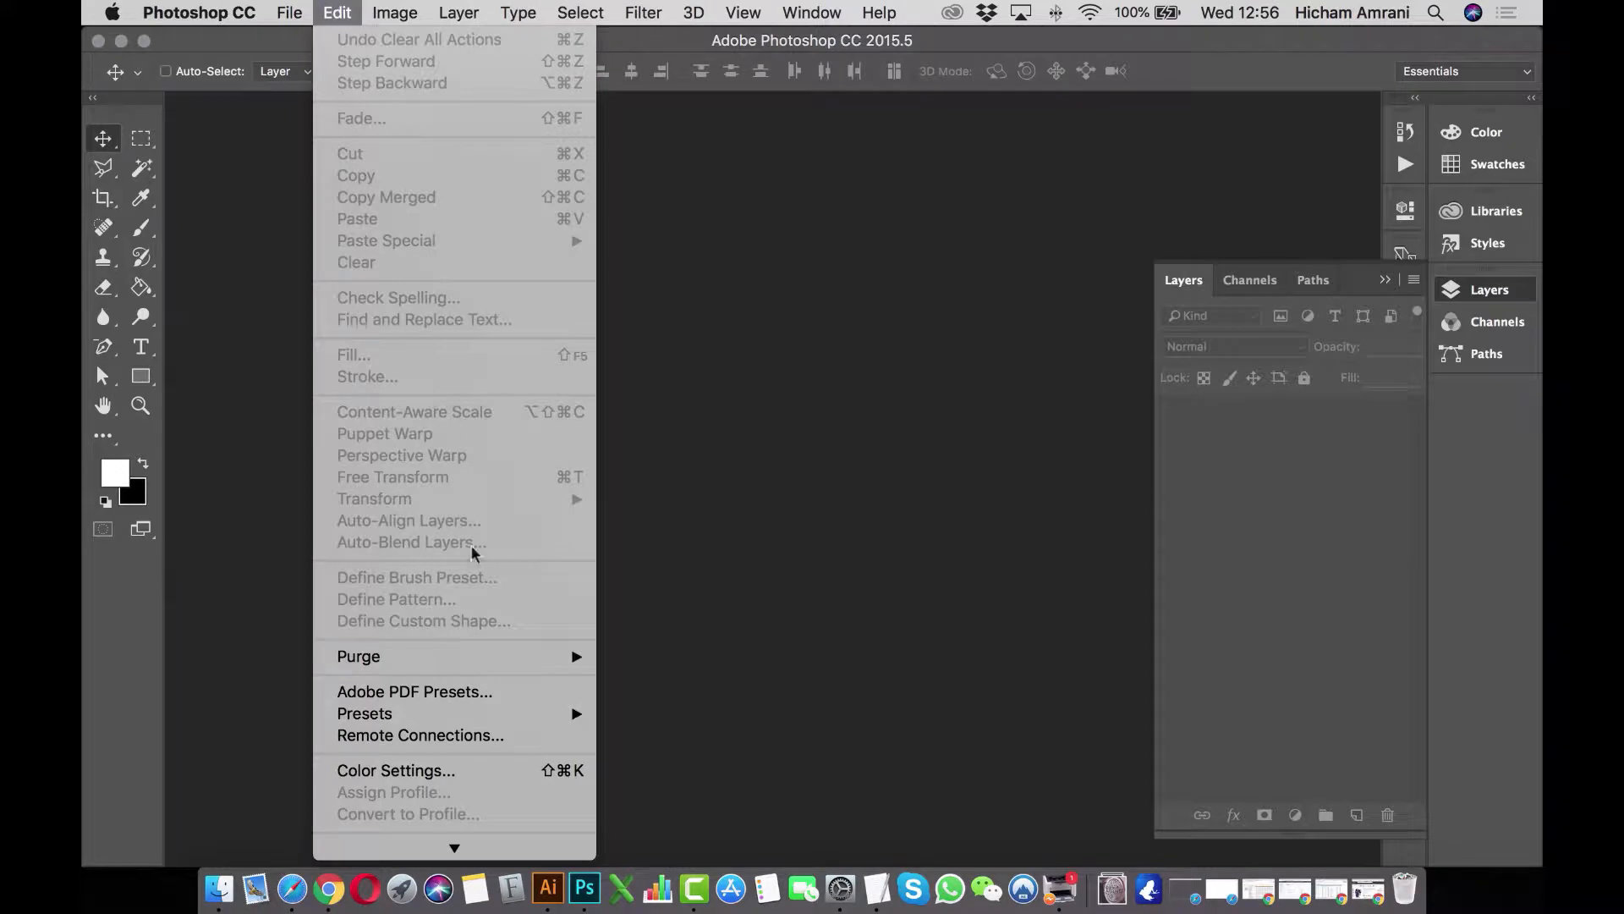
{"action": "left_click", "coordinate": [364, 712]}
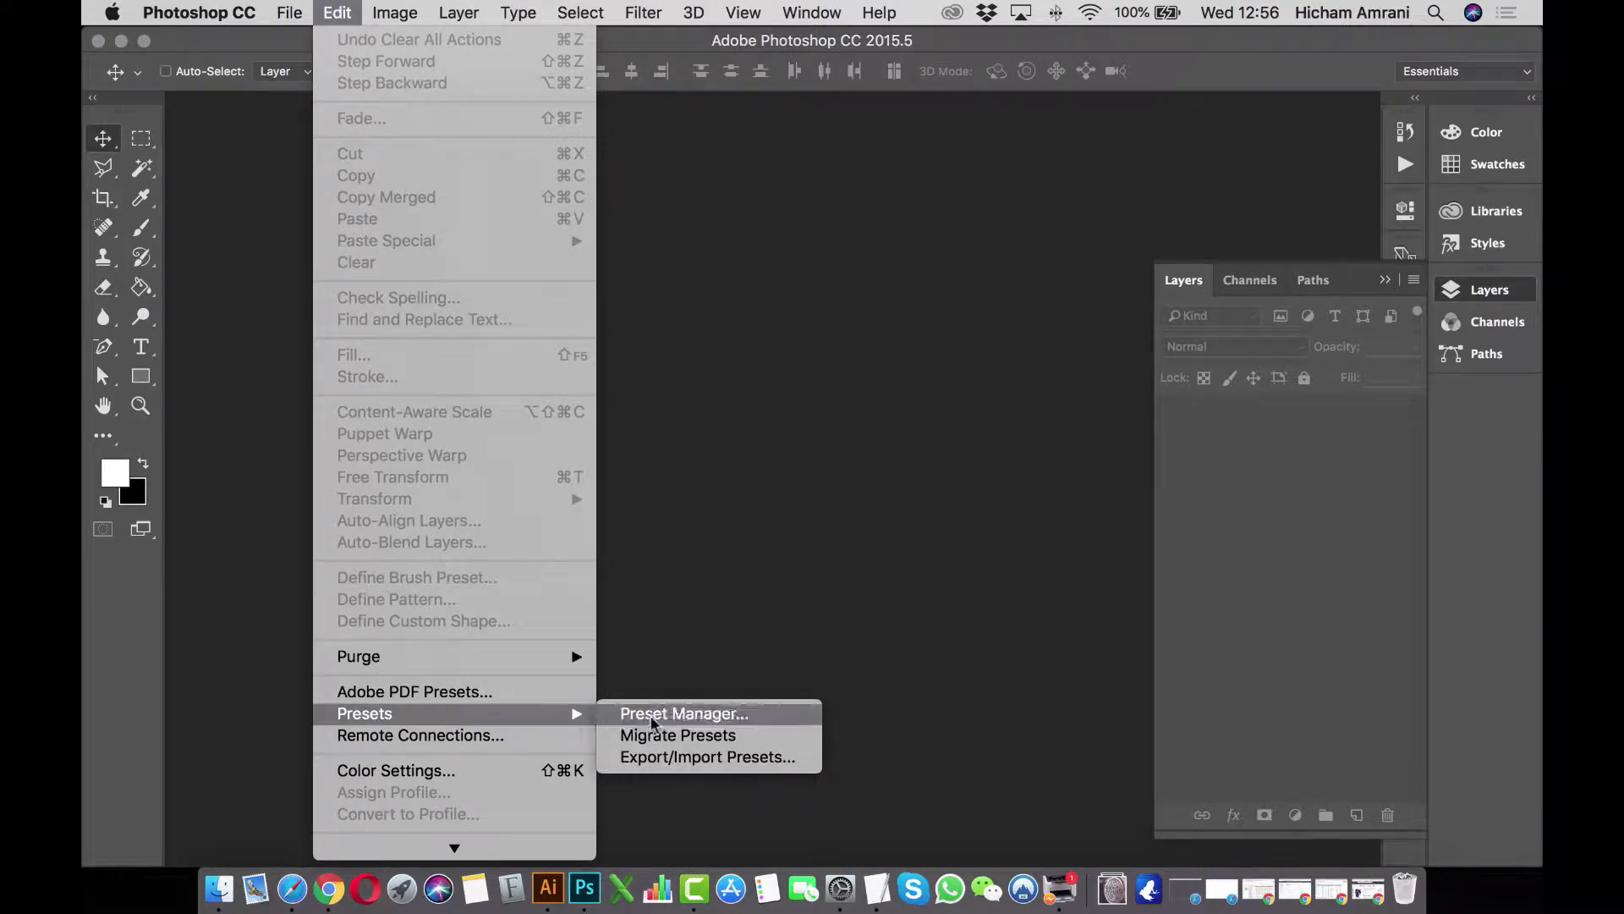
{"action": "left_click", "coordinate": [684, 712]}
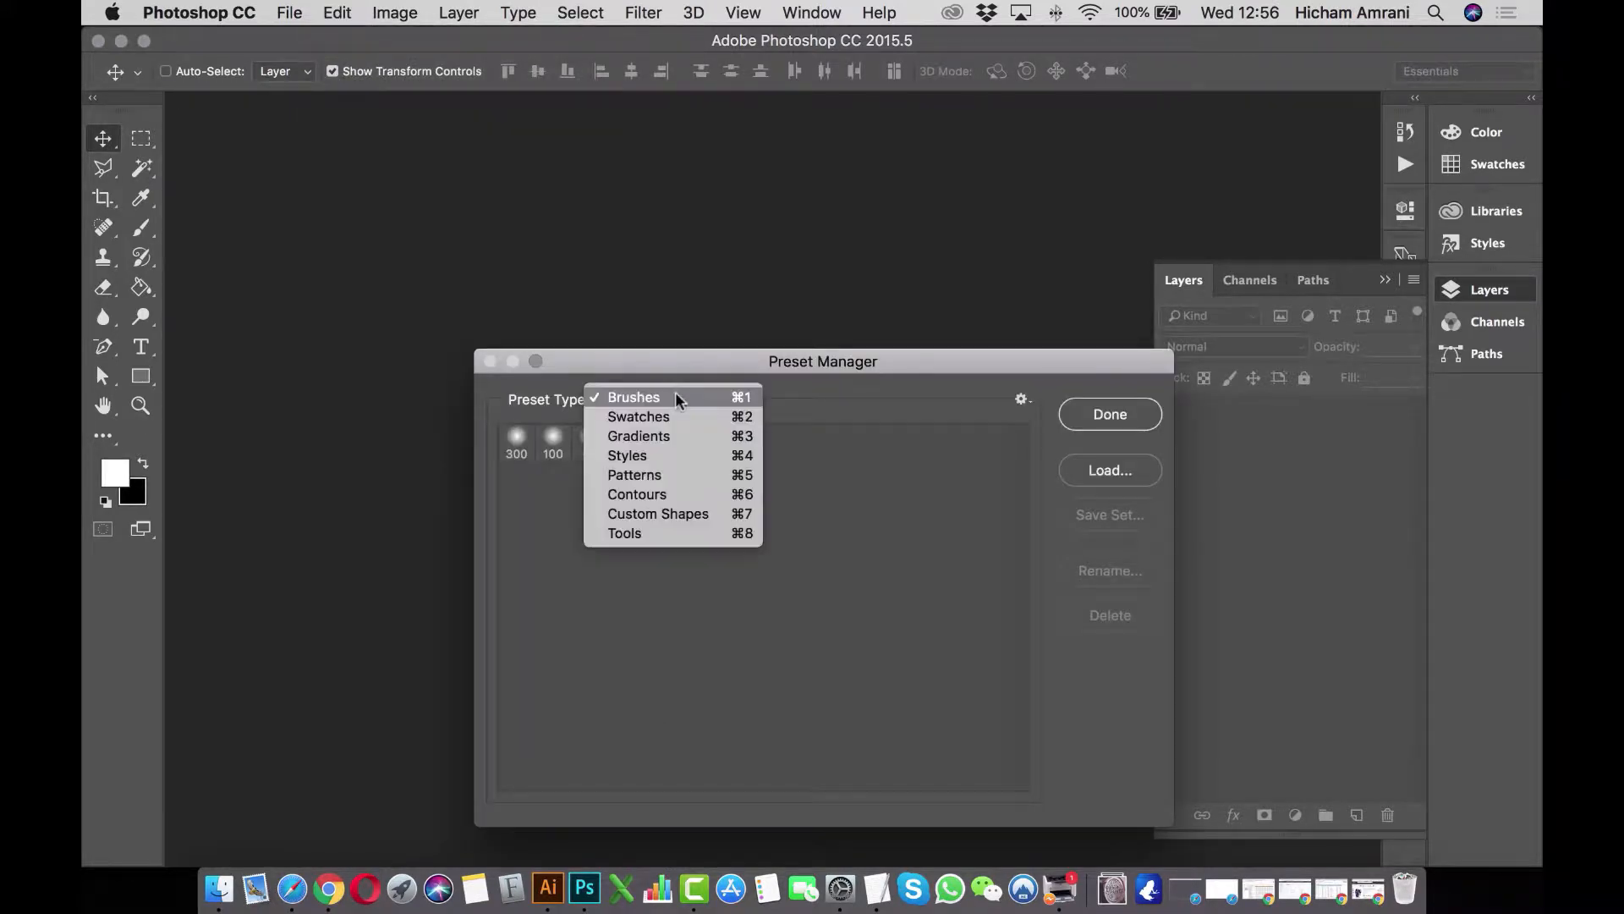
{"action": "left_click", "coordinate": [633, 475]}
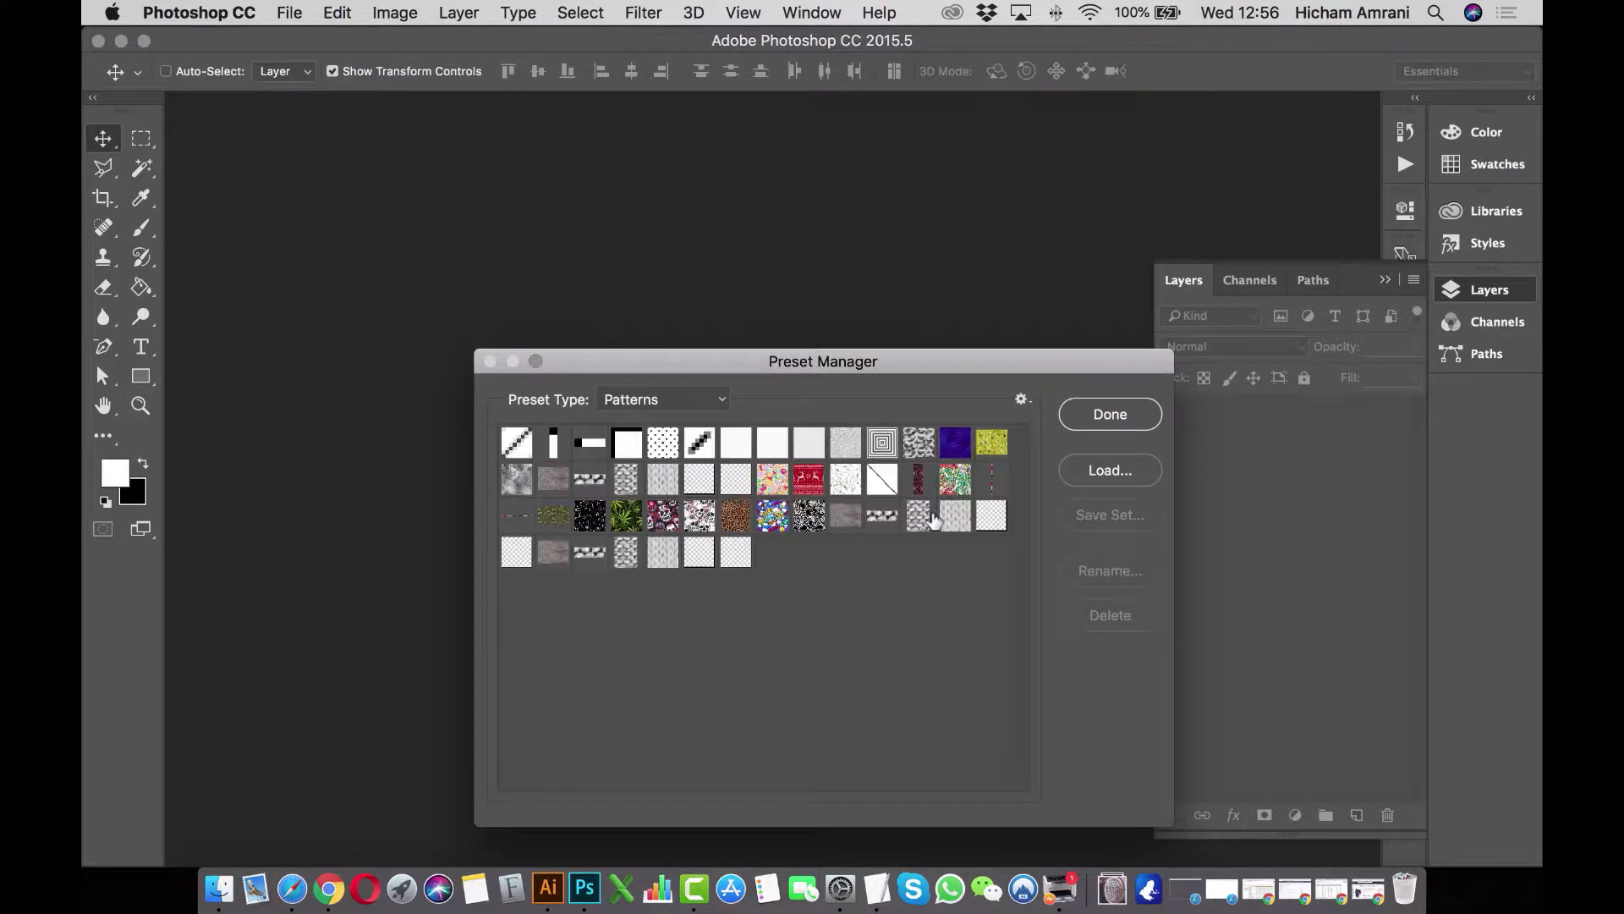
{"action": "left_click", "coordinate": [1109, 469]}
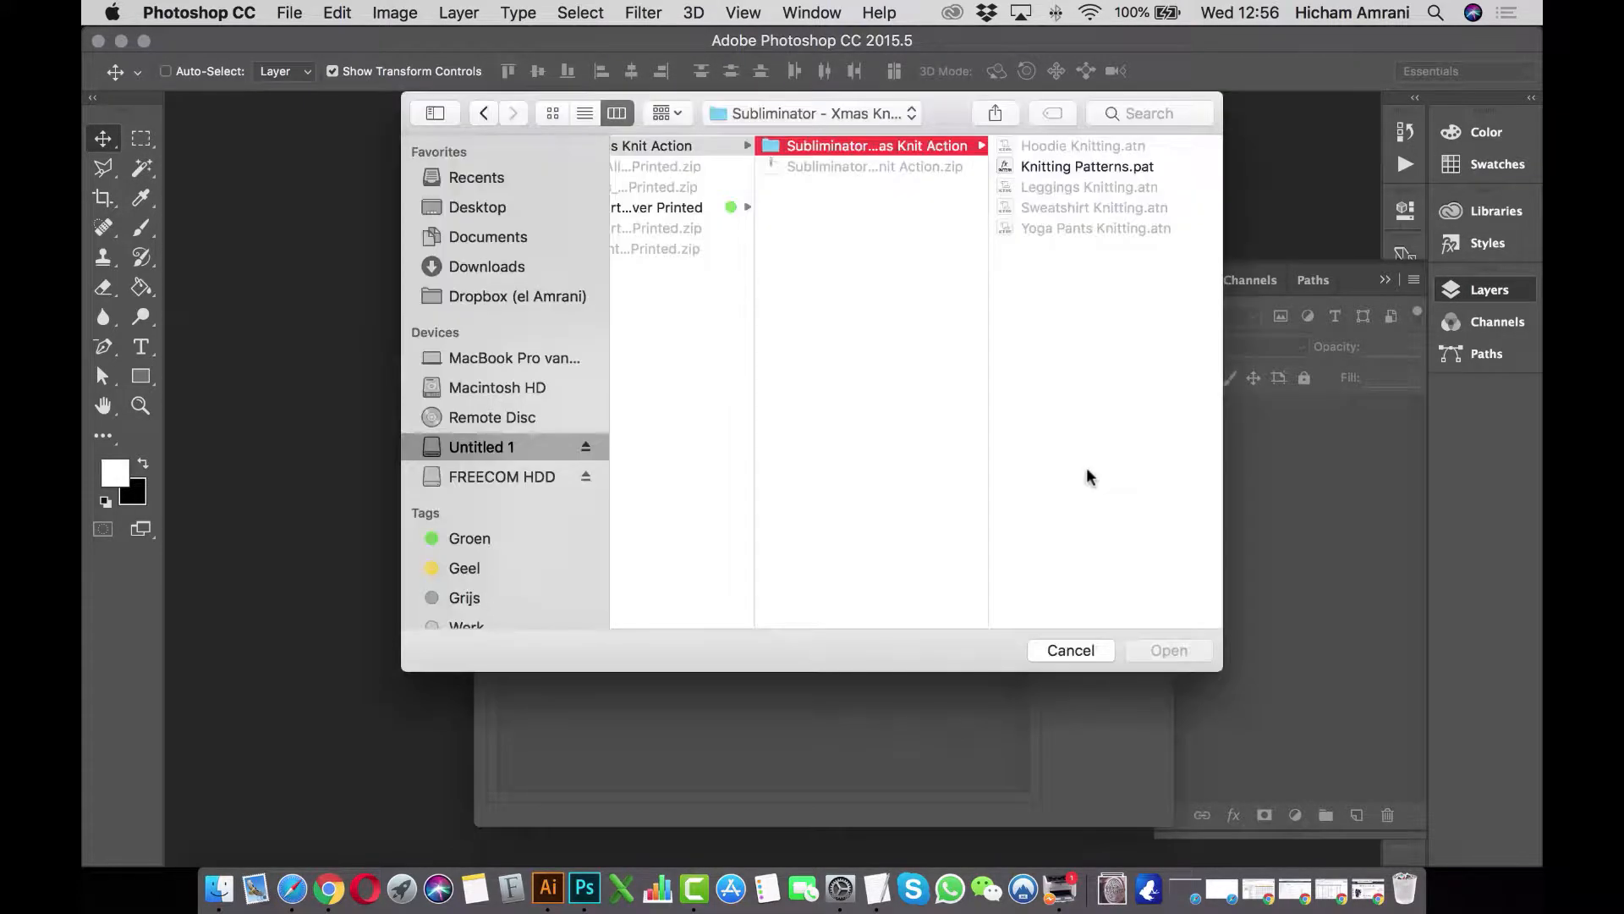
{"action": "left_click", "coordinate": [1086, 167]}
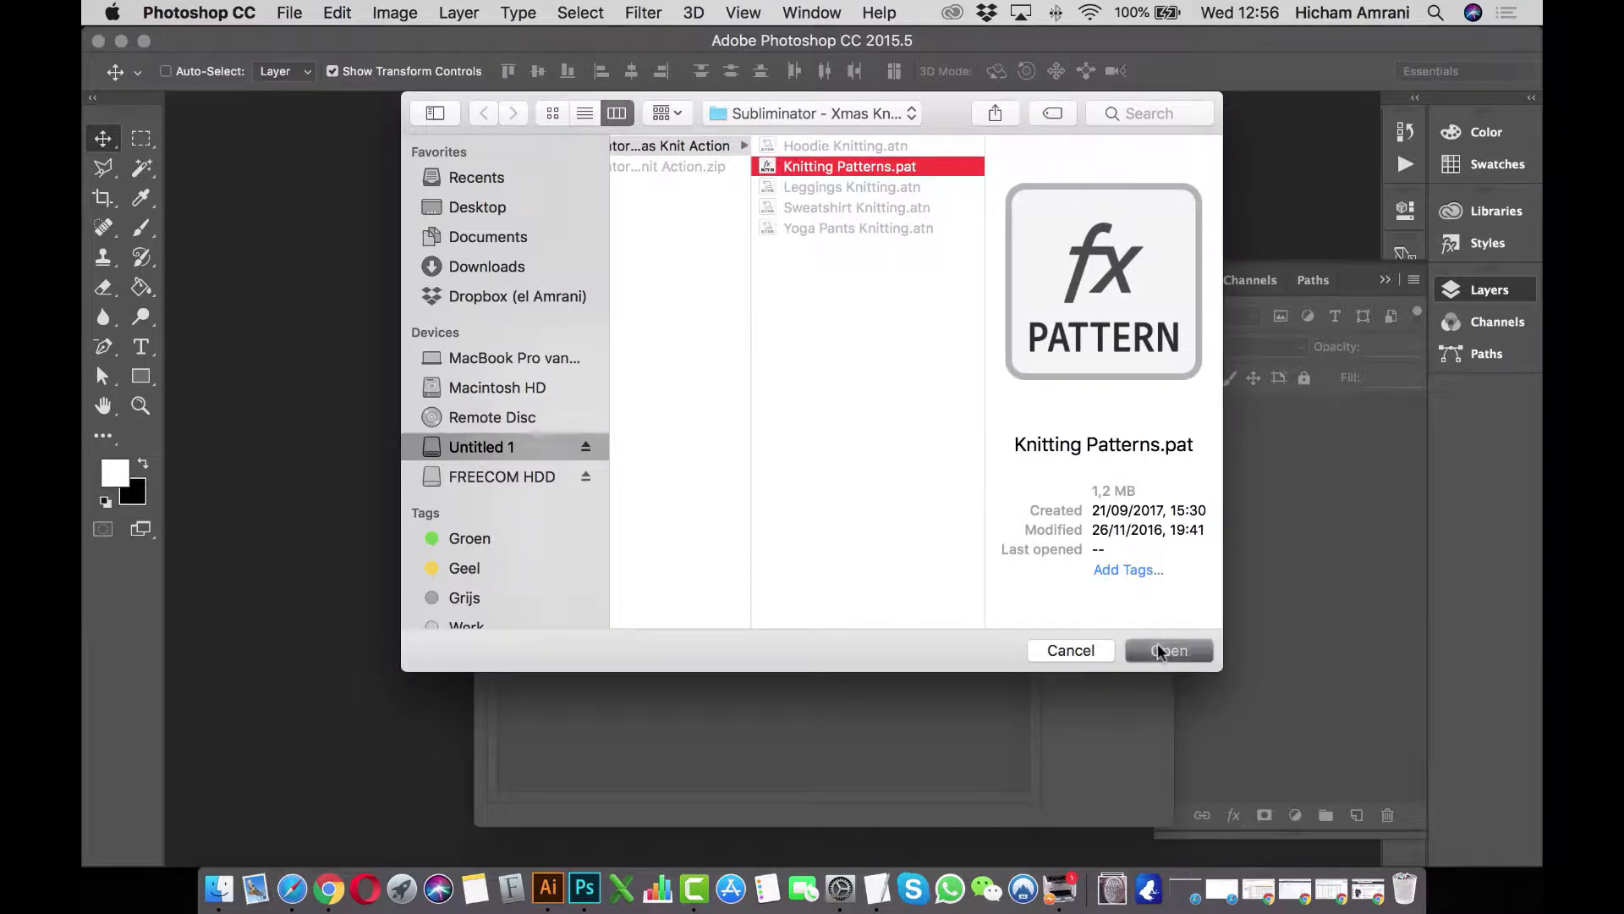
{"action": "left_click", "coordinate": [1168, 650]}
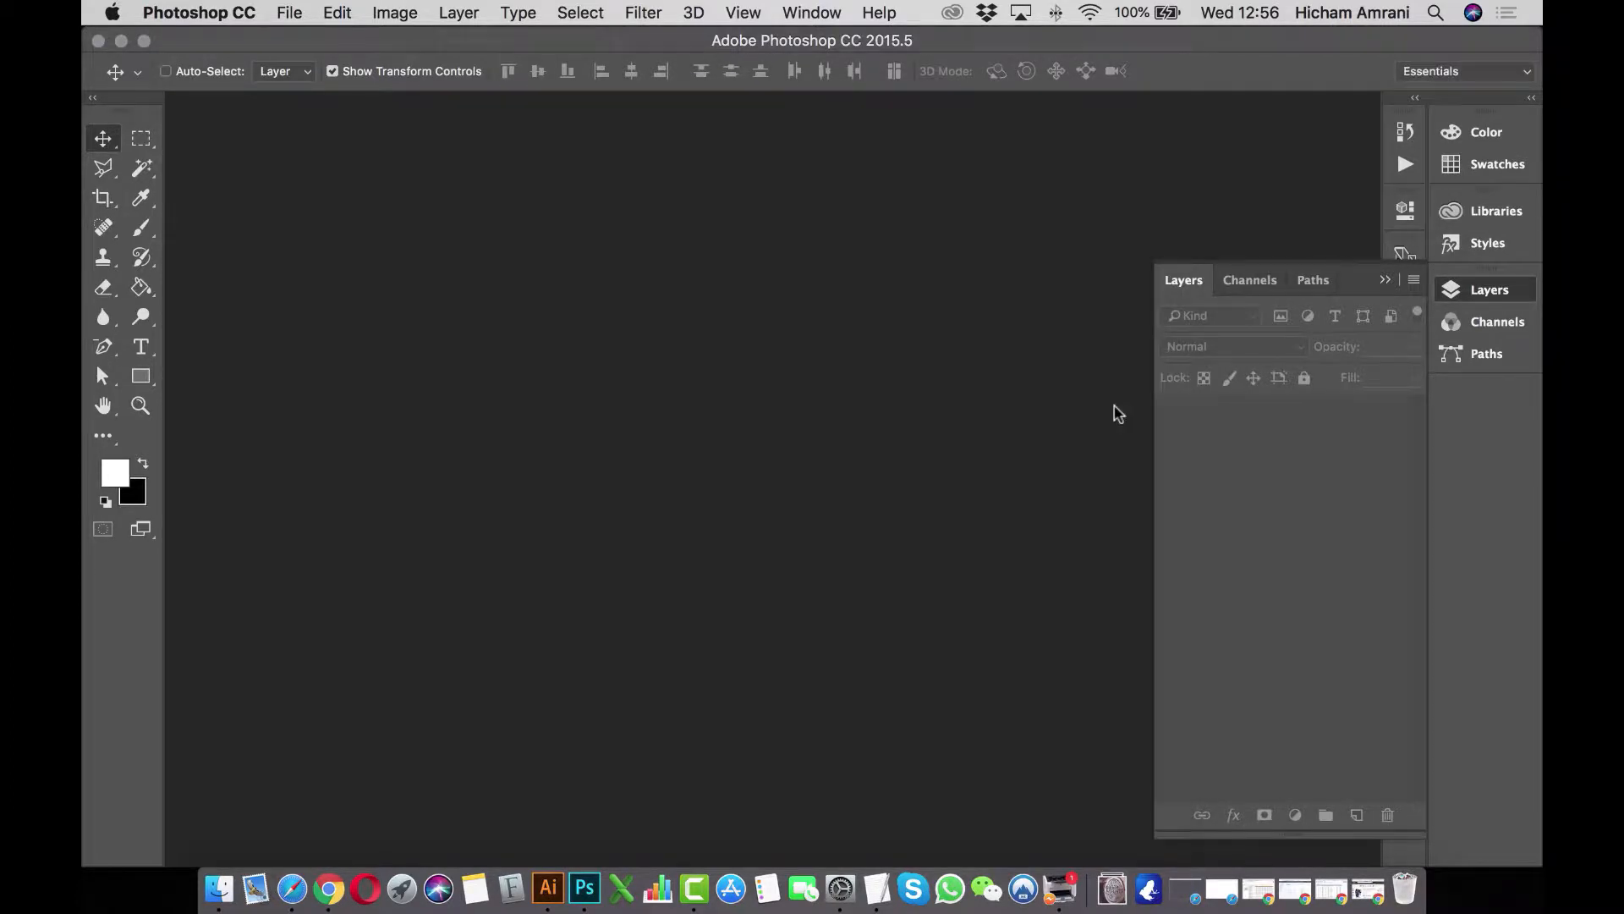
{"action": "mouse_move", "coordinate": [811, 12]}
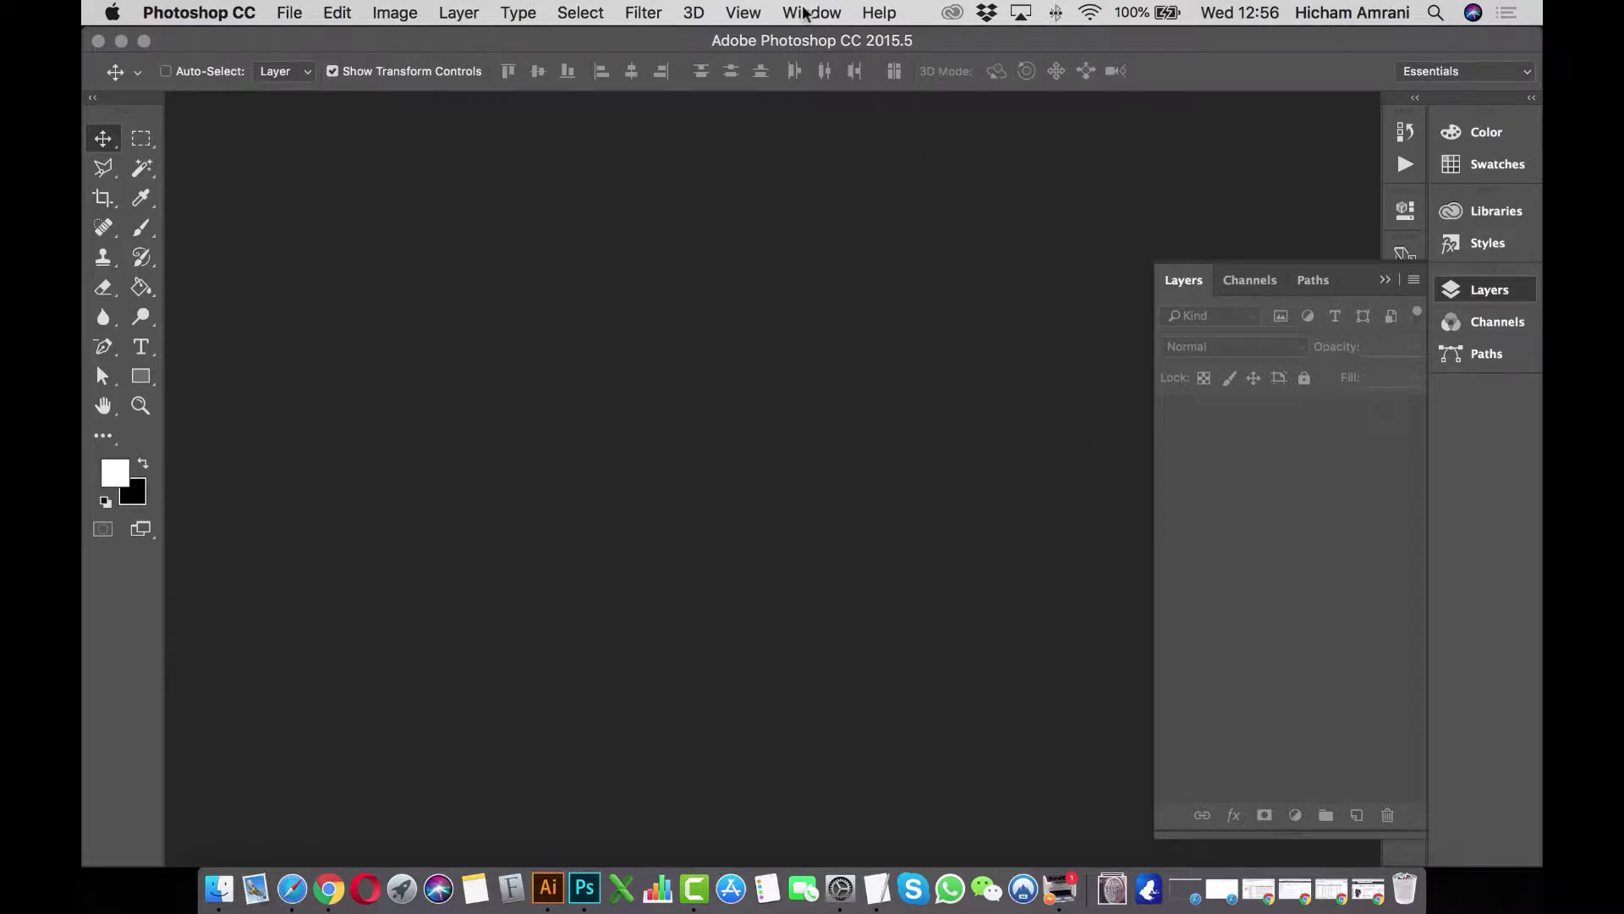
Load the four knitting .atn action files into the Actions panel.
{"action": "left_click", "coordinate": [812, 13]}
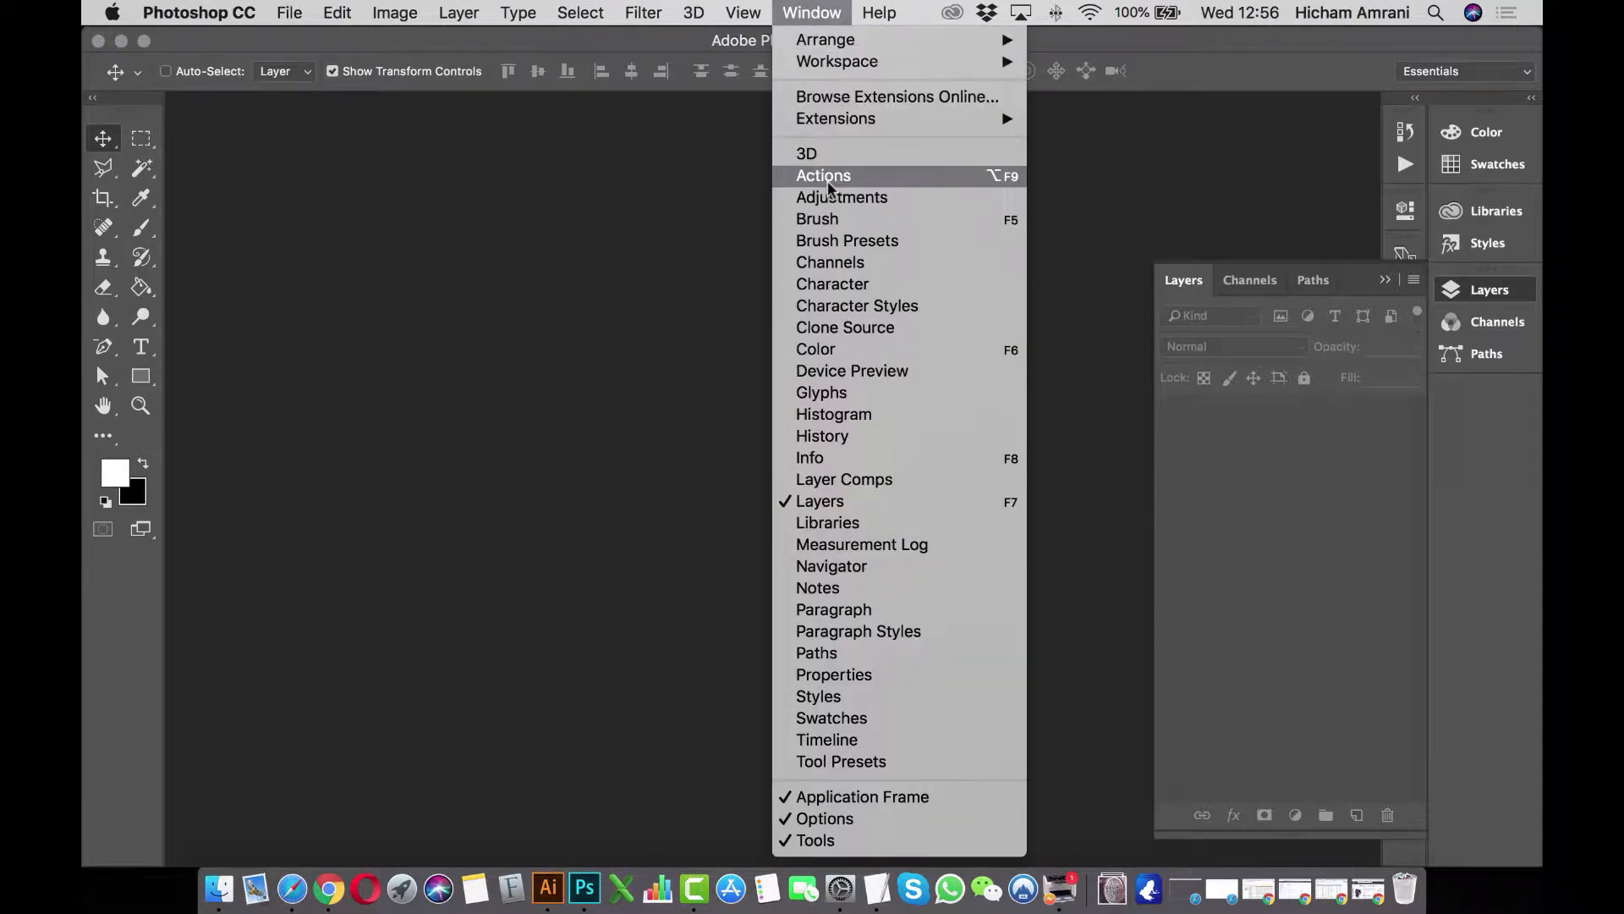
{"action": "left_click", "coordinate": [823, 175]}
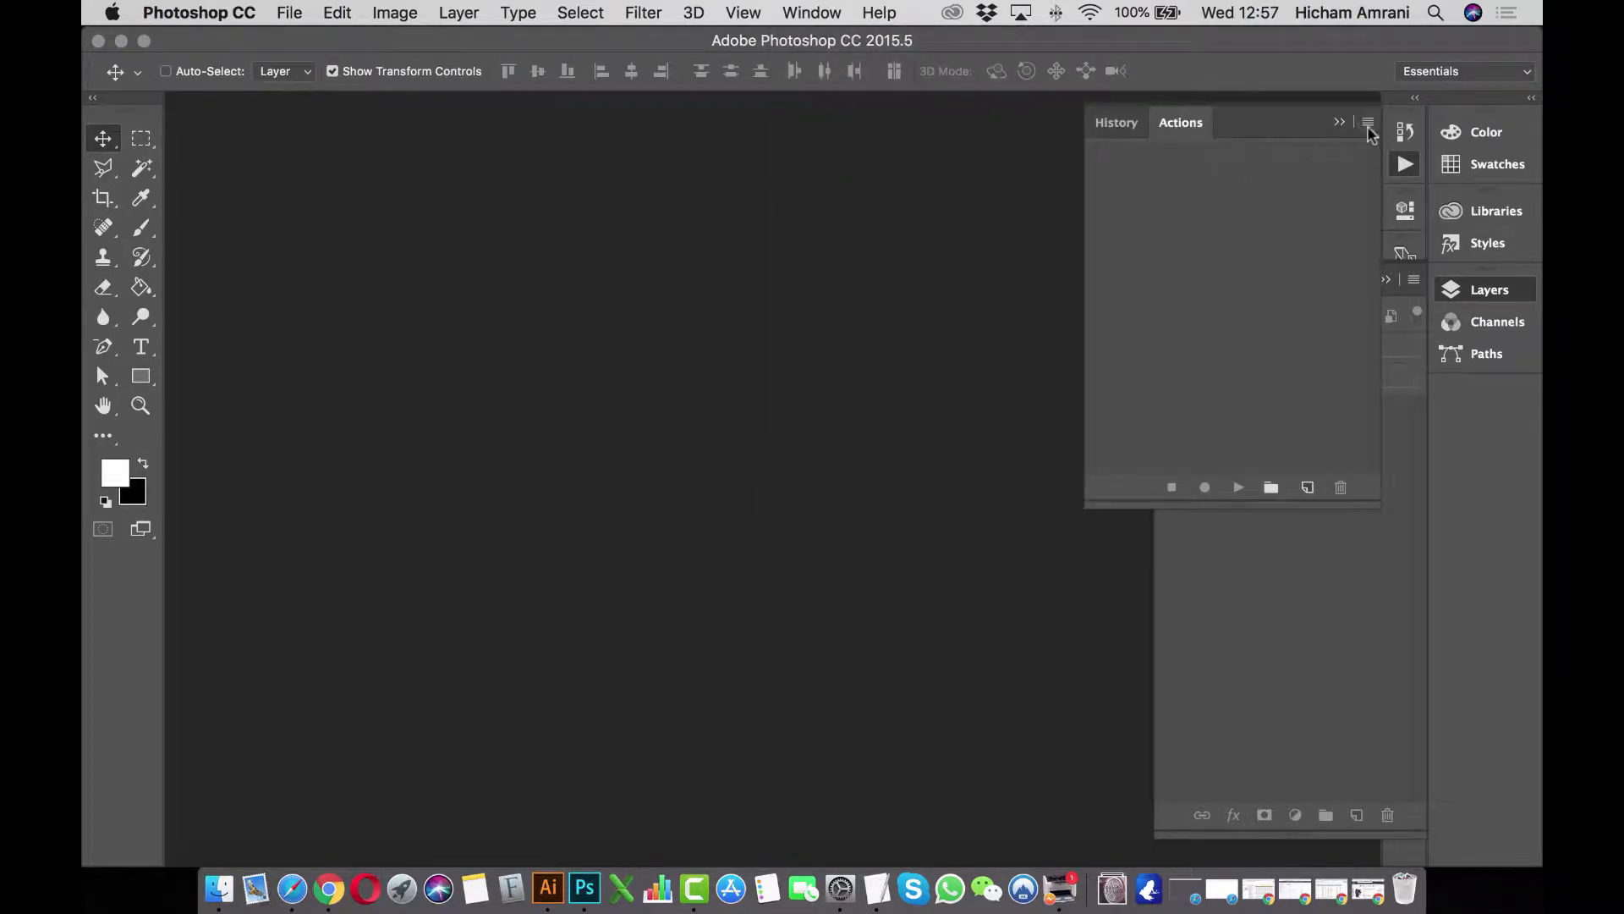
{"action": "left_click", "coordinate": [1367, 121]}
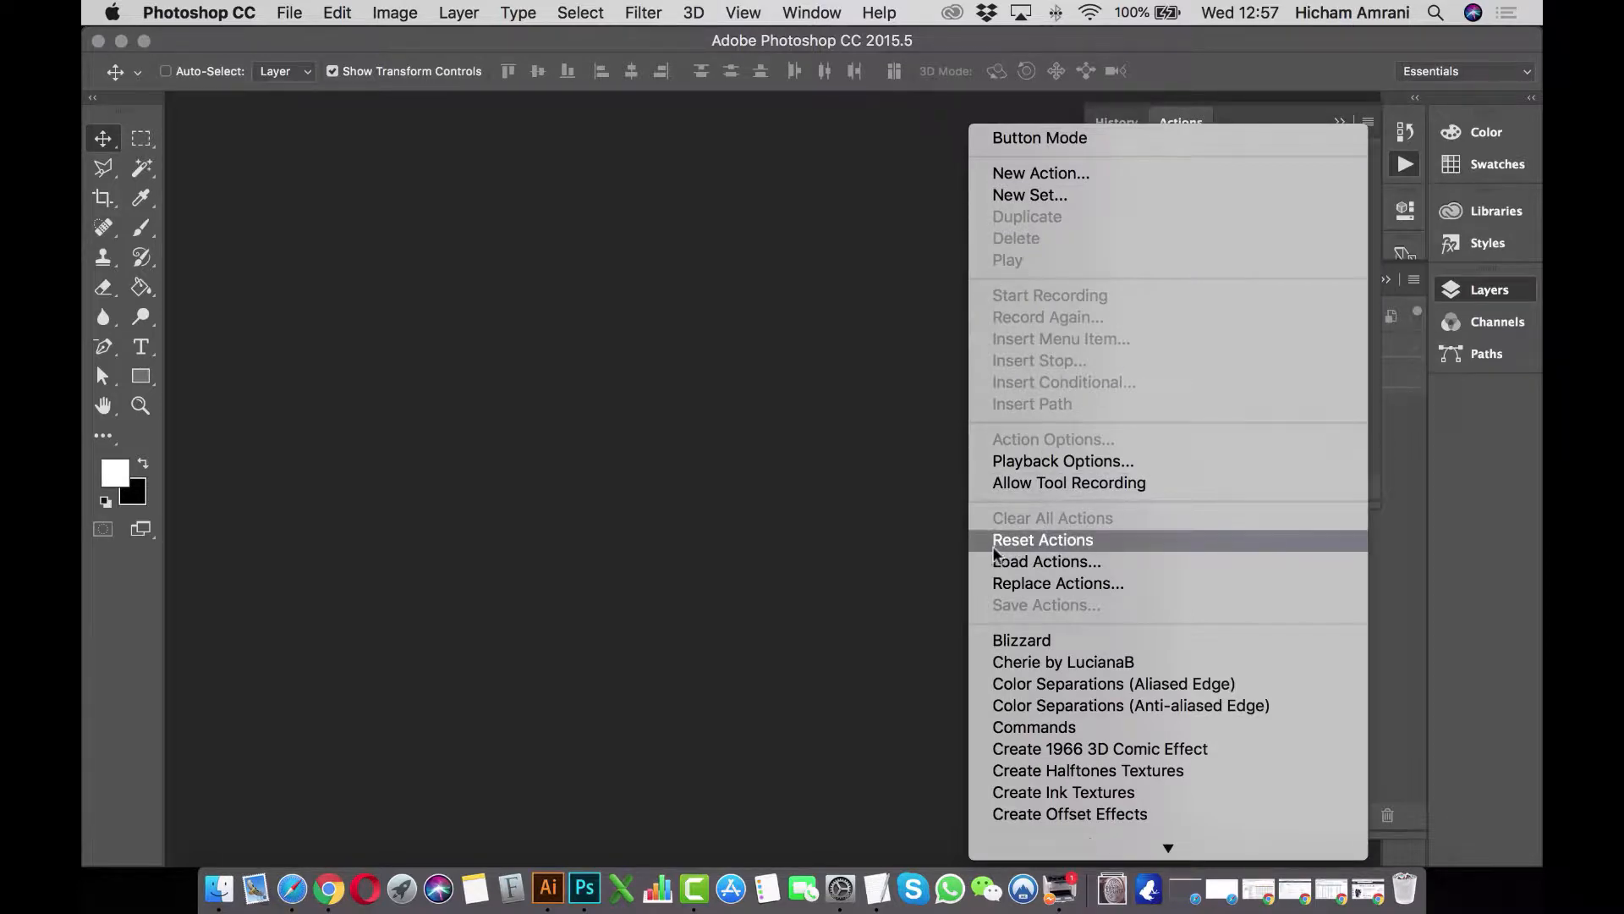
{"action": "left_click", "coordinate": [1047, 560]}
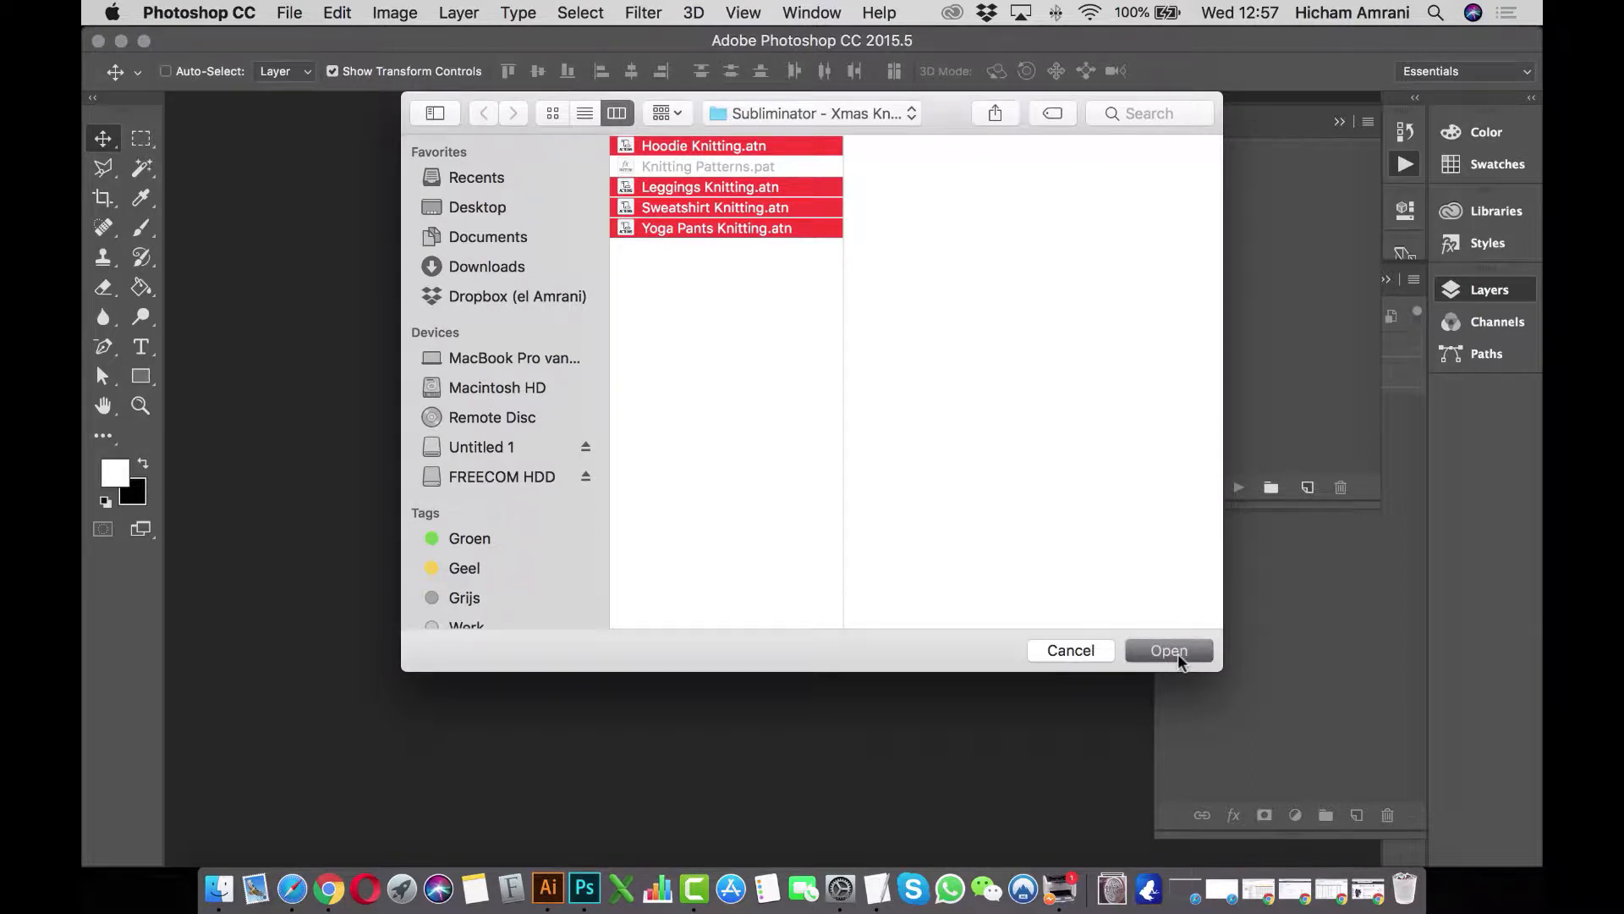
{"action": "left_click", "coordinate": [1168, 649]}
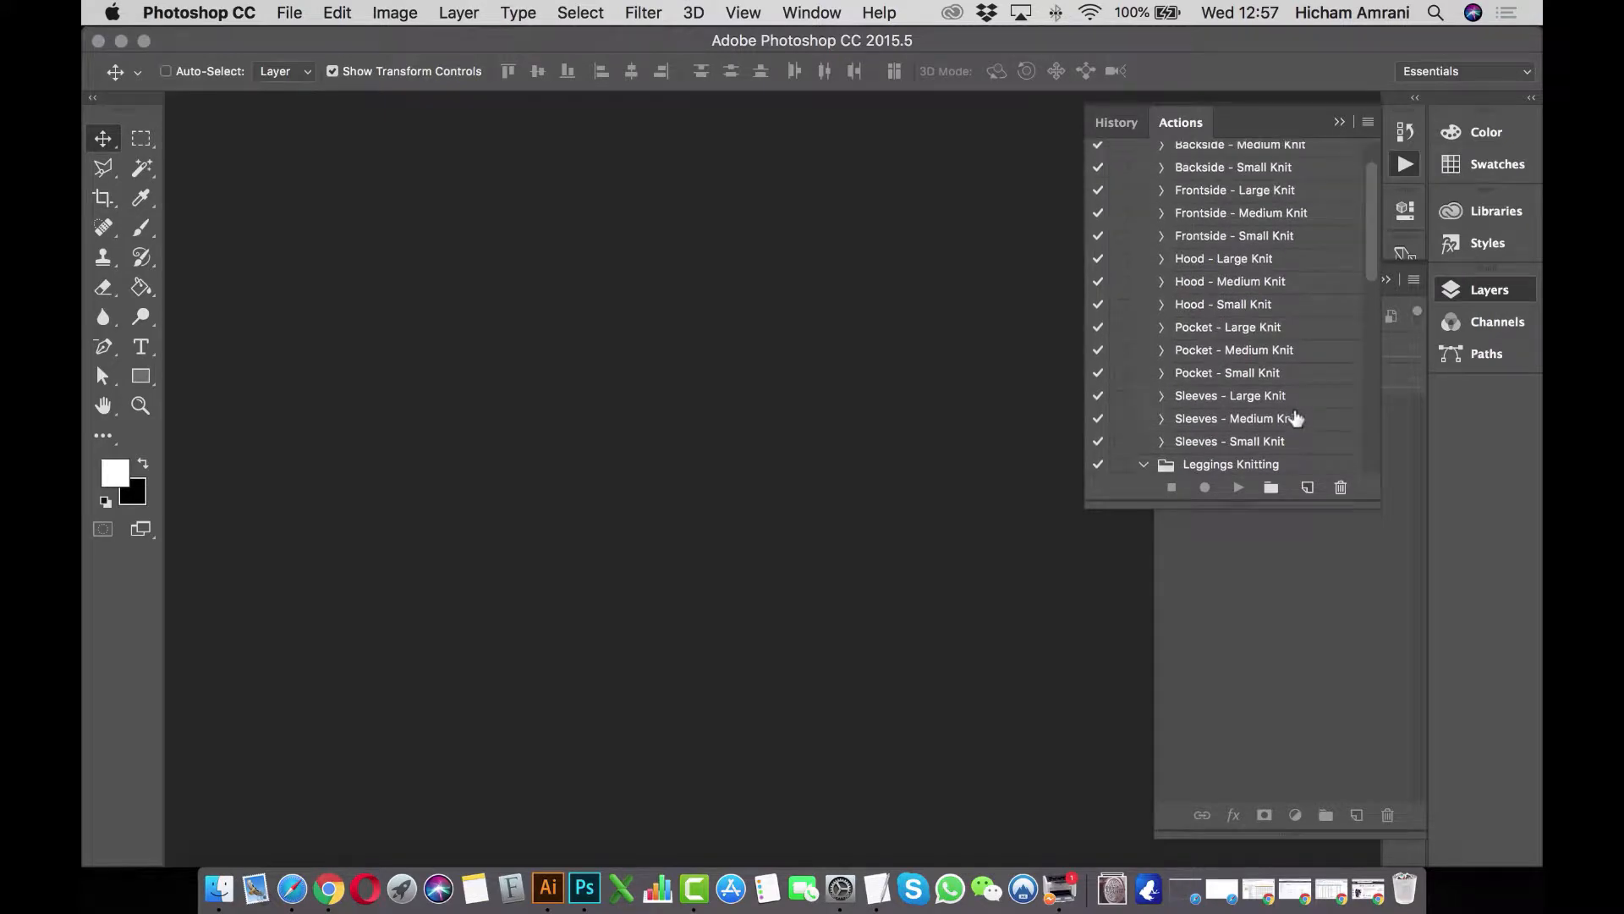
{"action": "scroll", "scroll_direction": "down", "scroll_amount": 3}
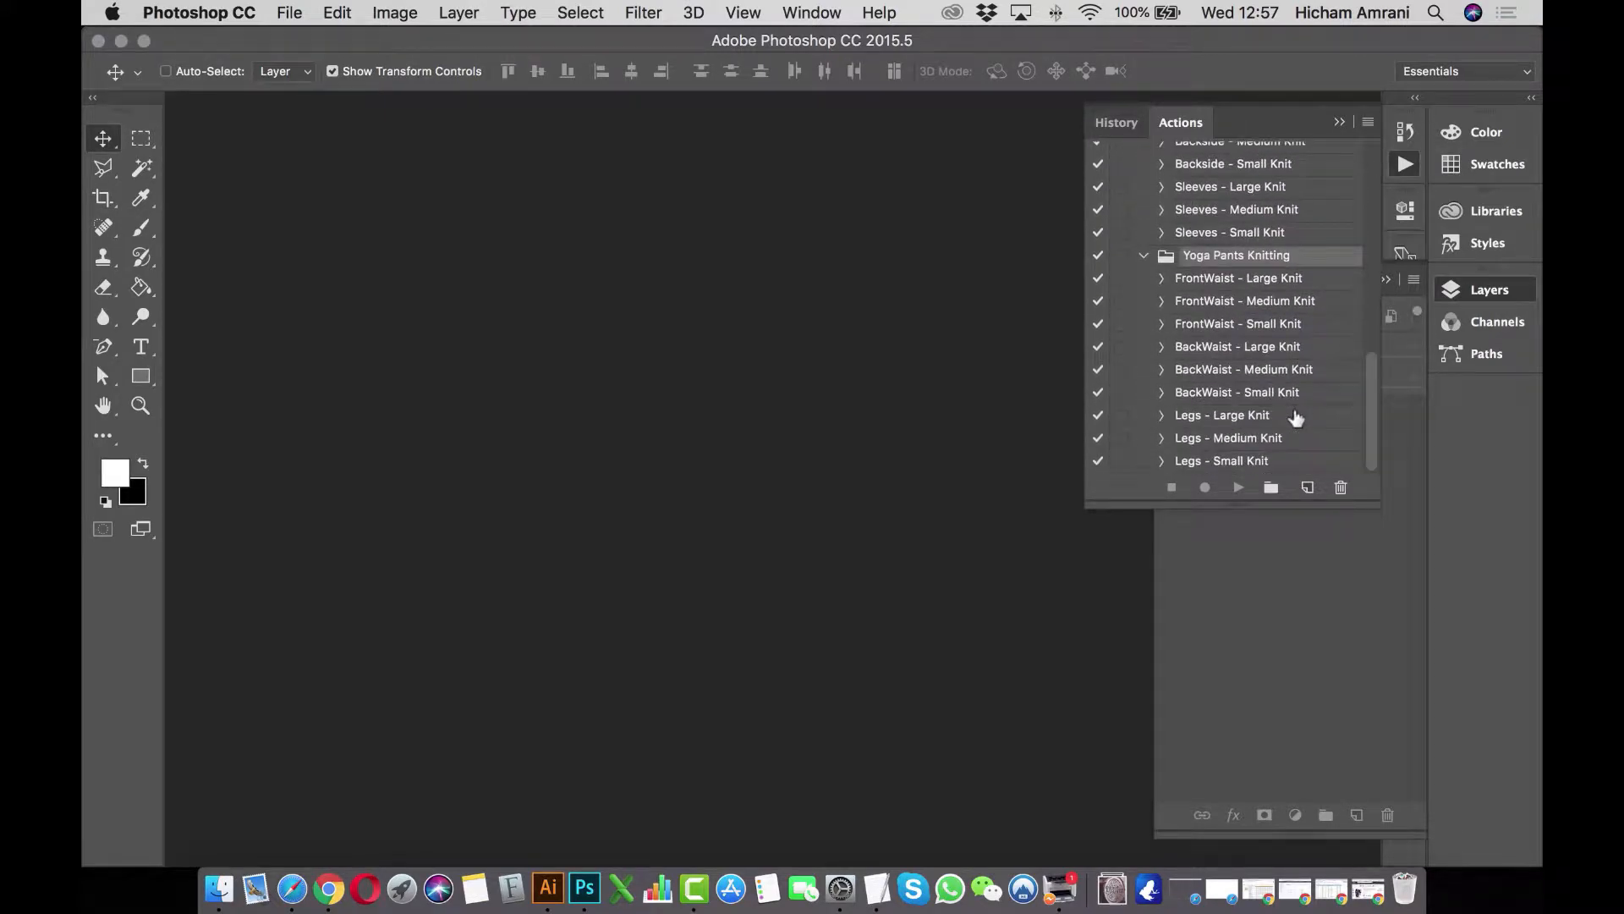
{"action": "mouse_move", "coordinate": [587, 719]}
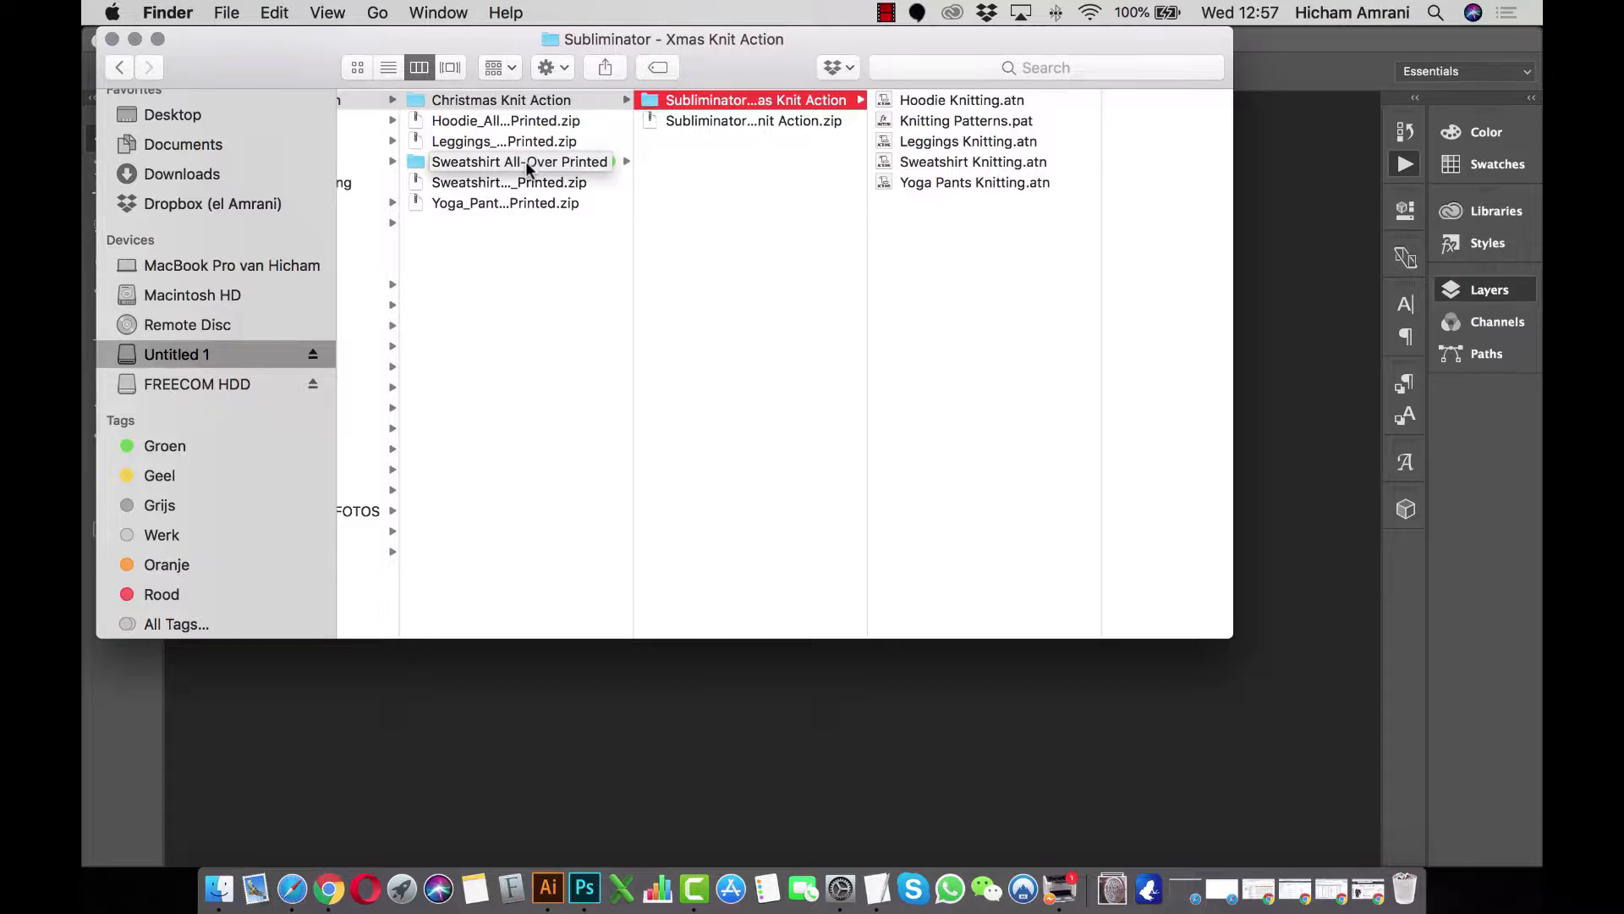
Open Sweatshirt-Frontside-Design_Template.psd from Sweatshirt All-Over Printed > Frontside.
{"action": "left_click", "coordinate": [519, 161]}
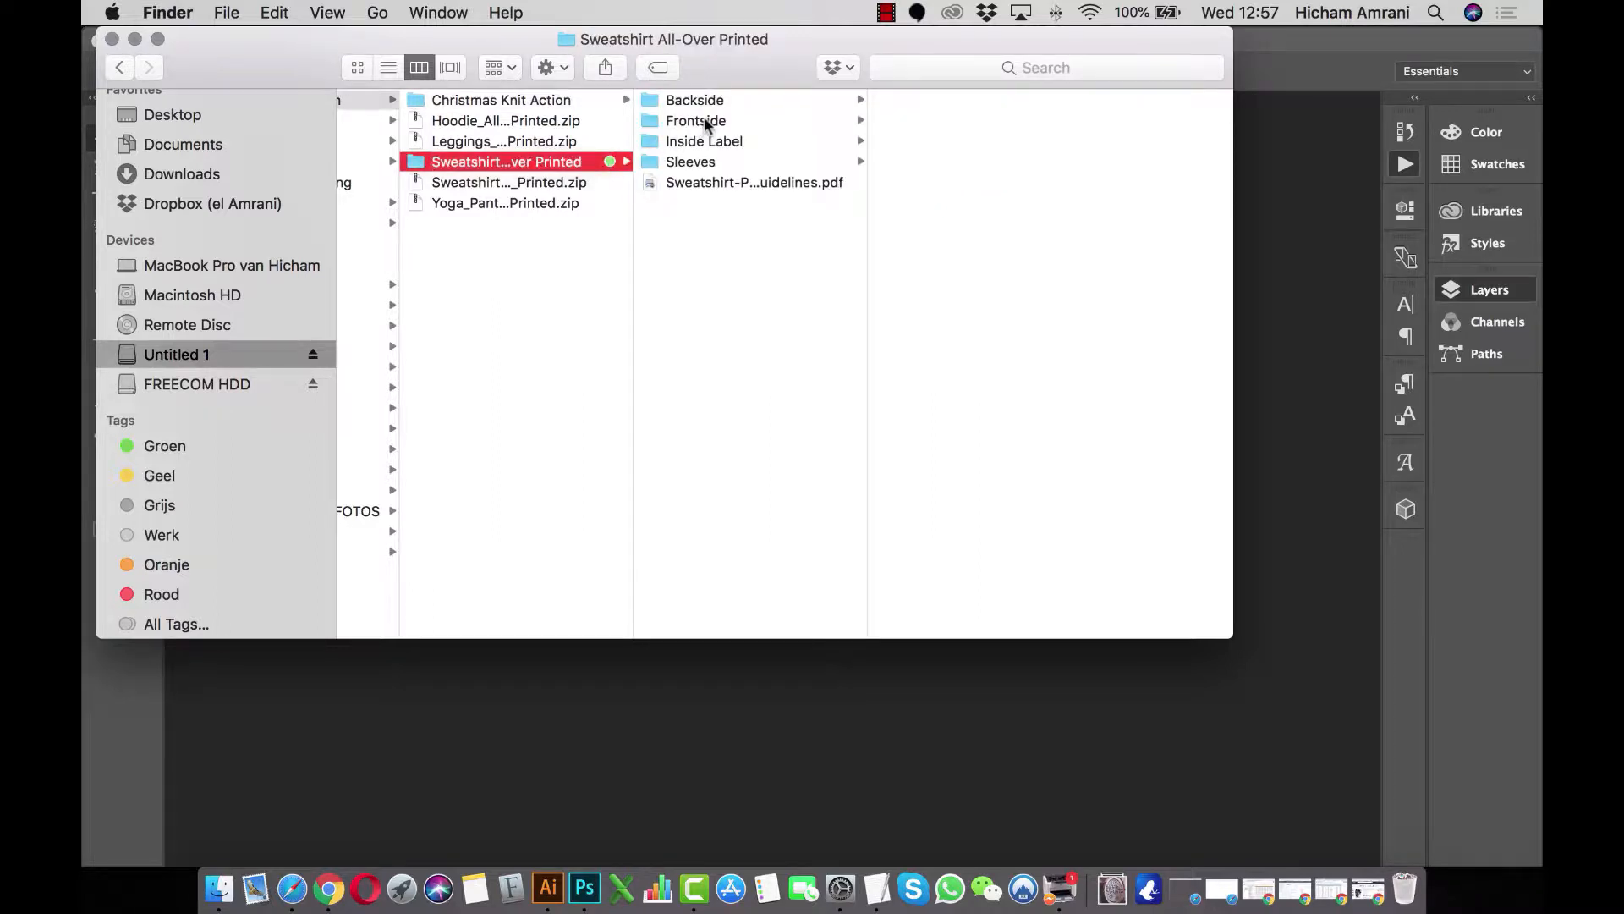
{"action": "left_click", "coordinate": [695, 120]}
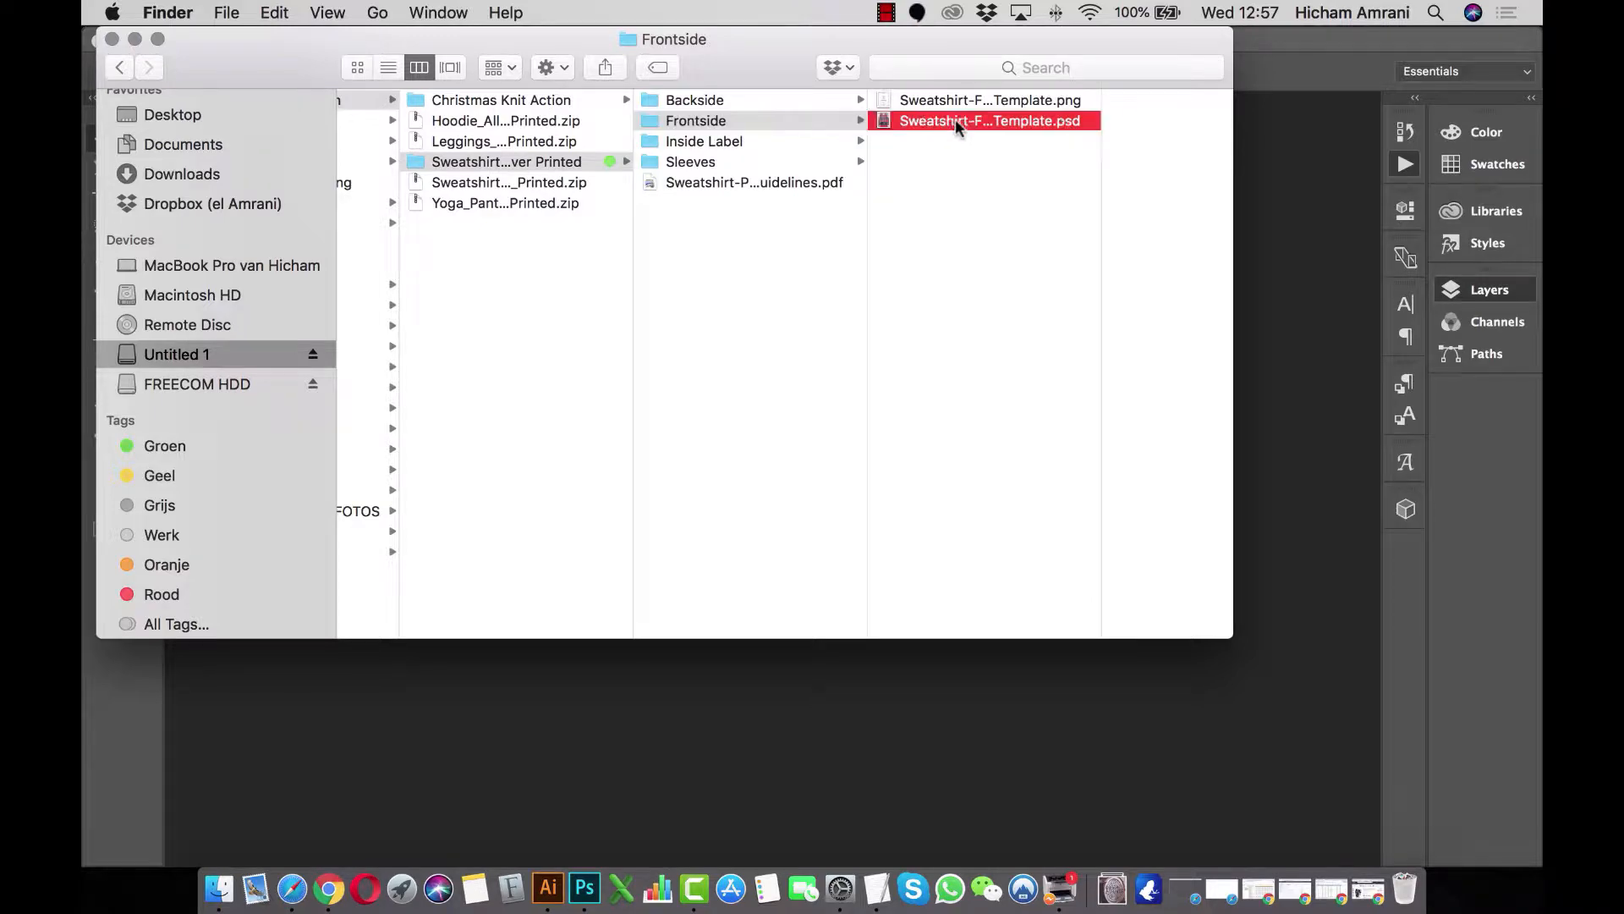
{"action": "double_click", "coordinate": [989, 120]}
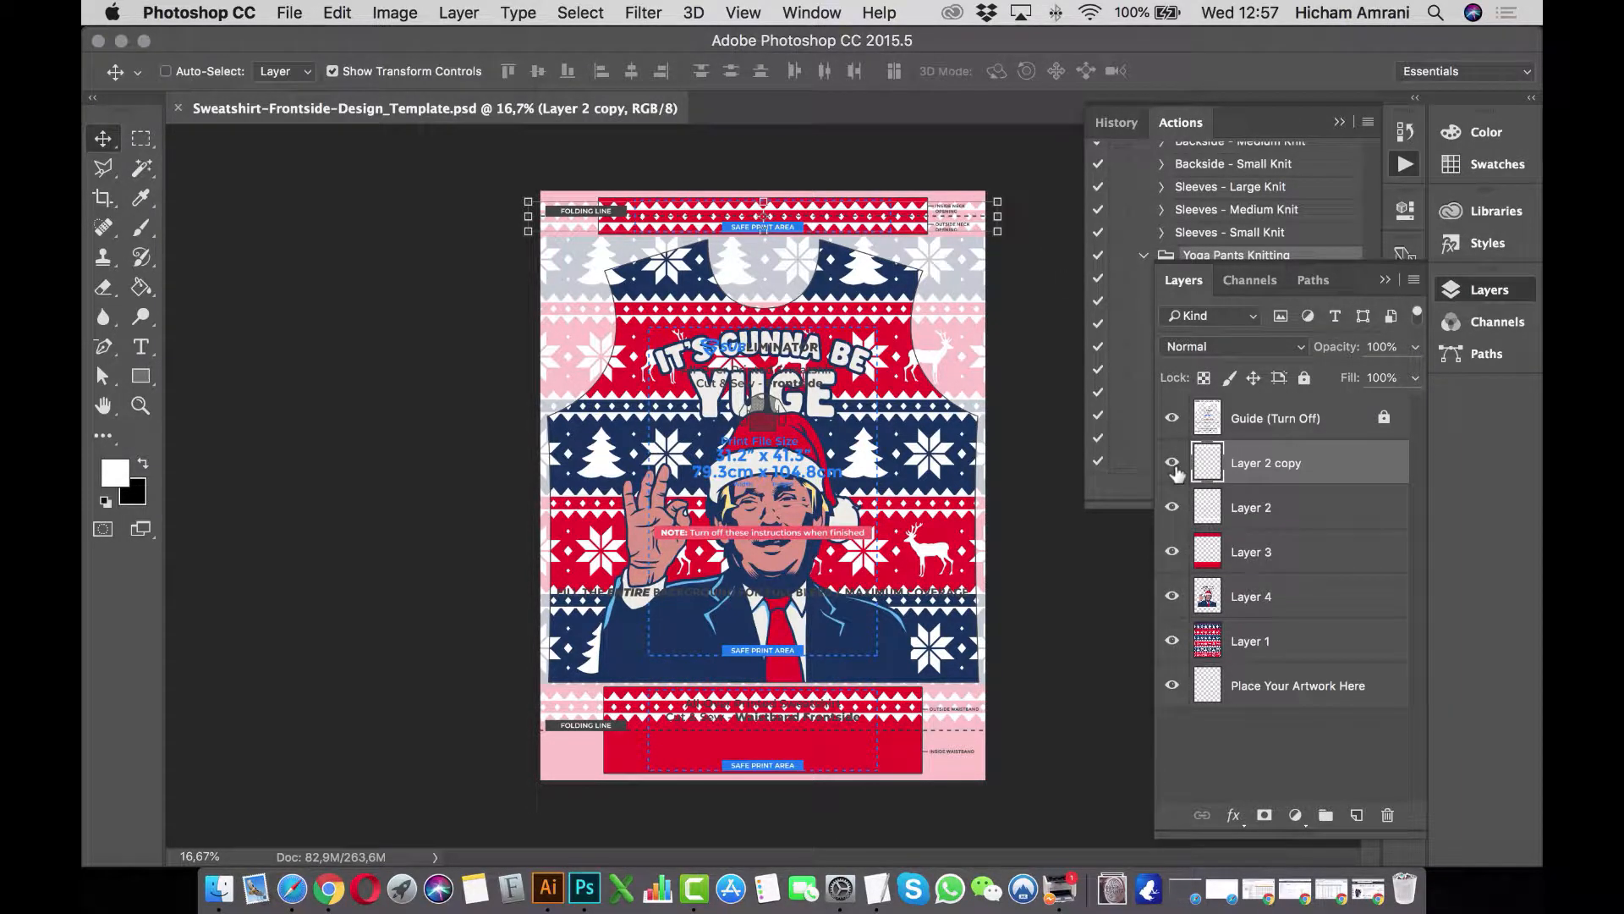
{"action": "mouse_move", "coordinate": [1171, 507]}
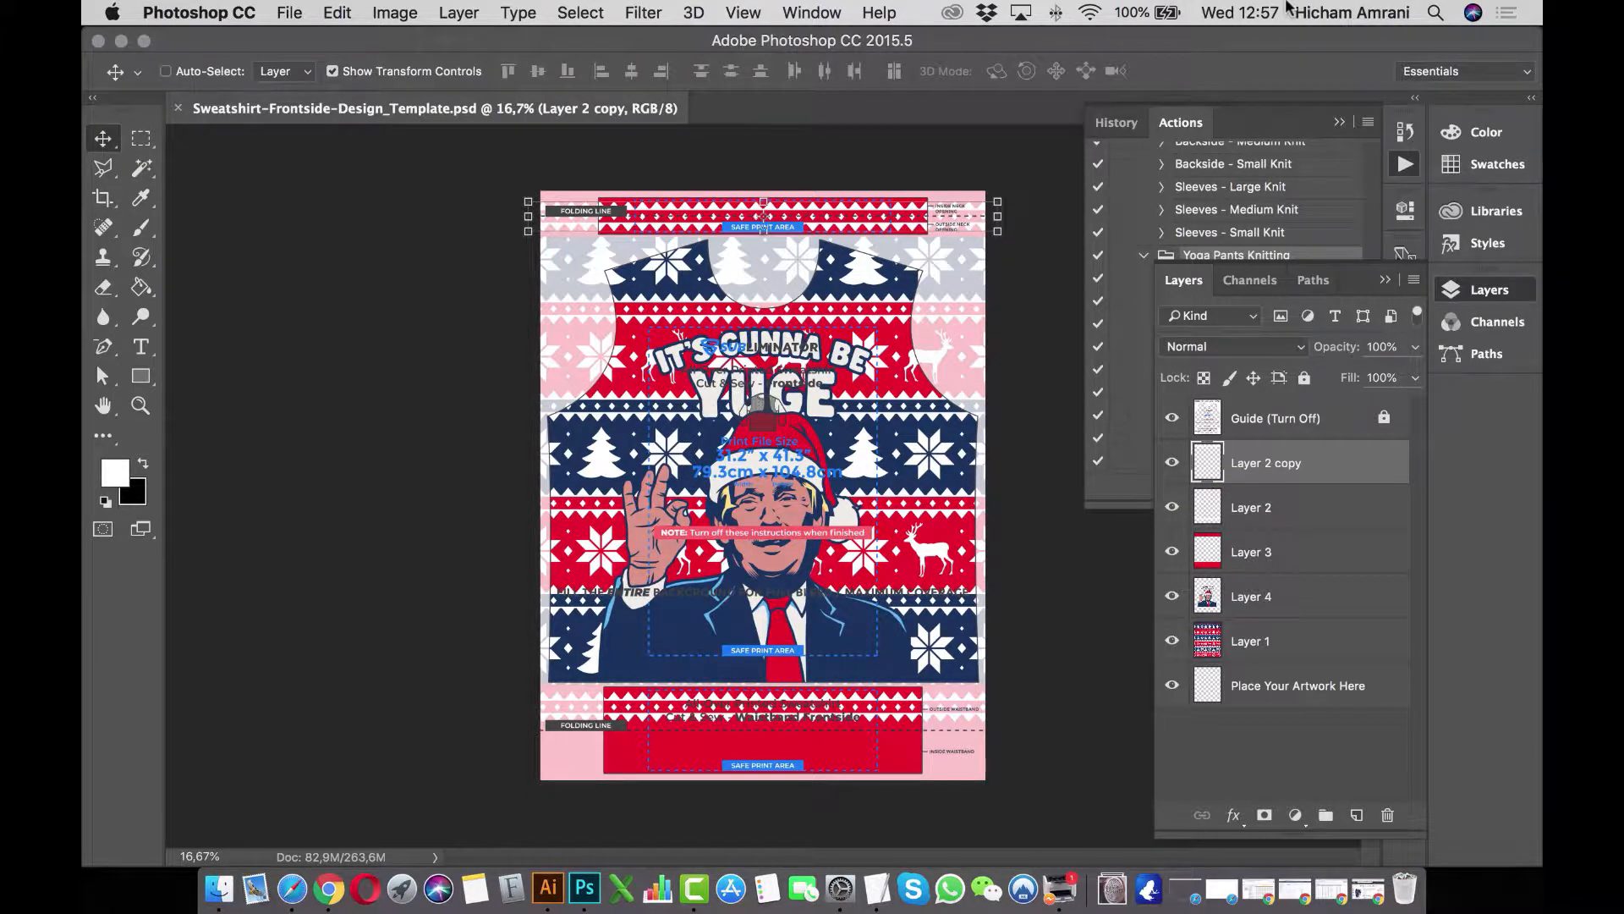
Expand the actions list and collapse the Hoodie and Leggings Knitting sets.
{"action": "left_click", "coordinate": [1162, 255]}
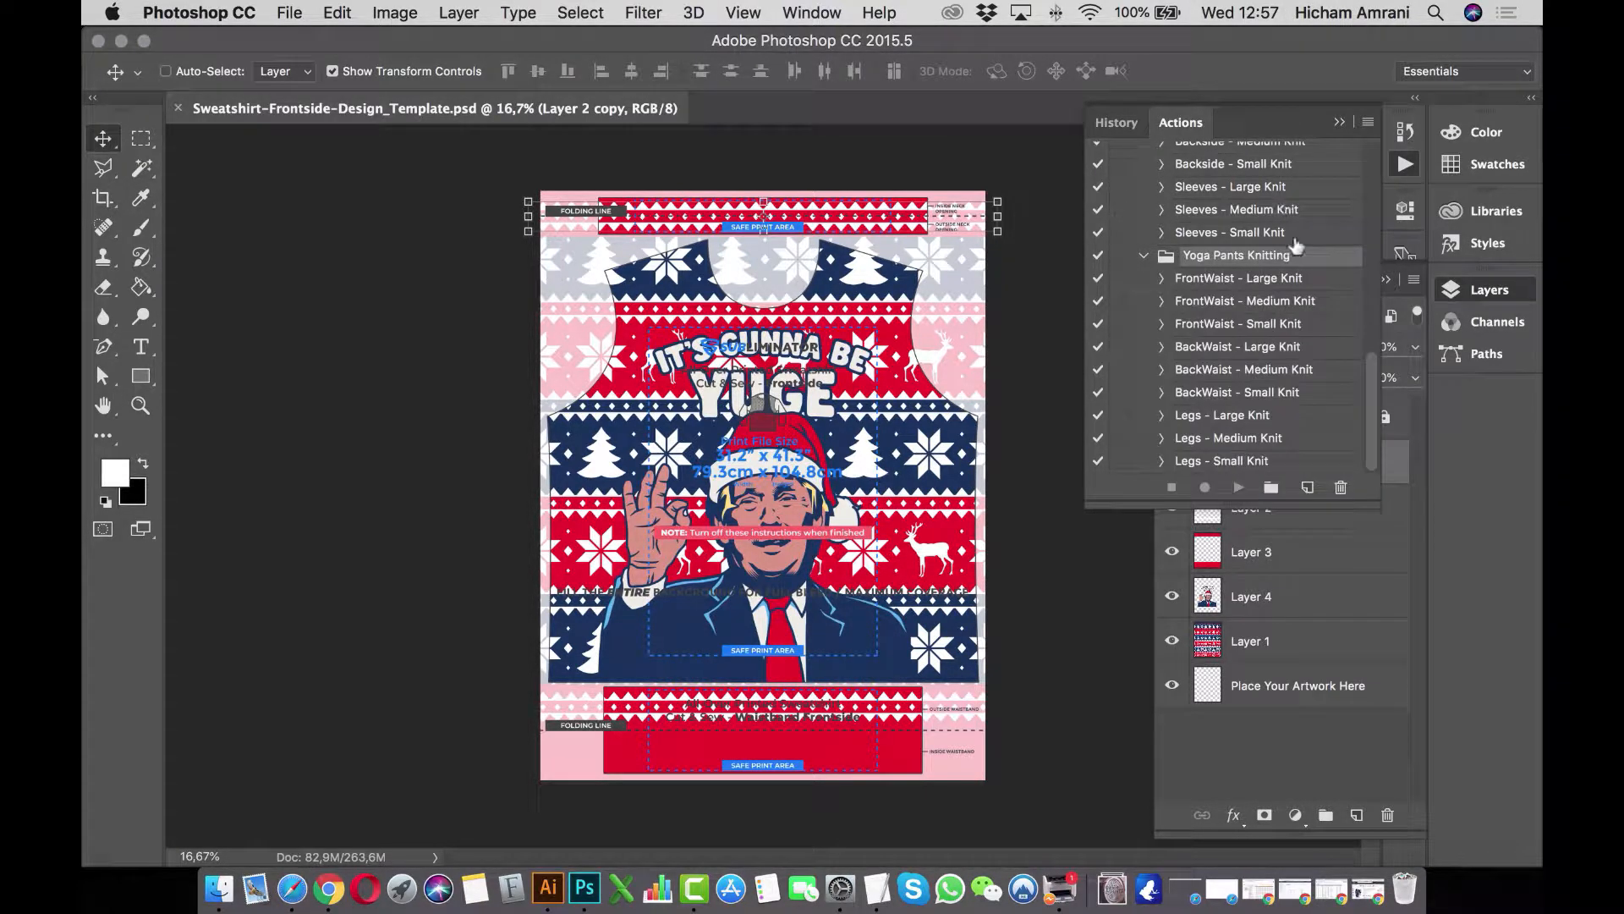
{"action": "scroll", "scroll_direction": "up", "scroll_amount": 3}
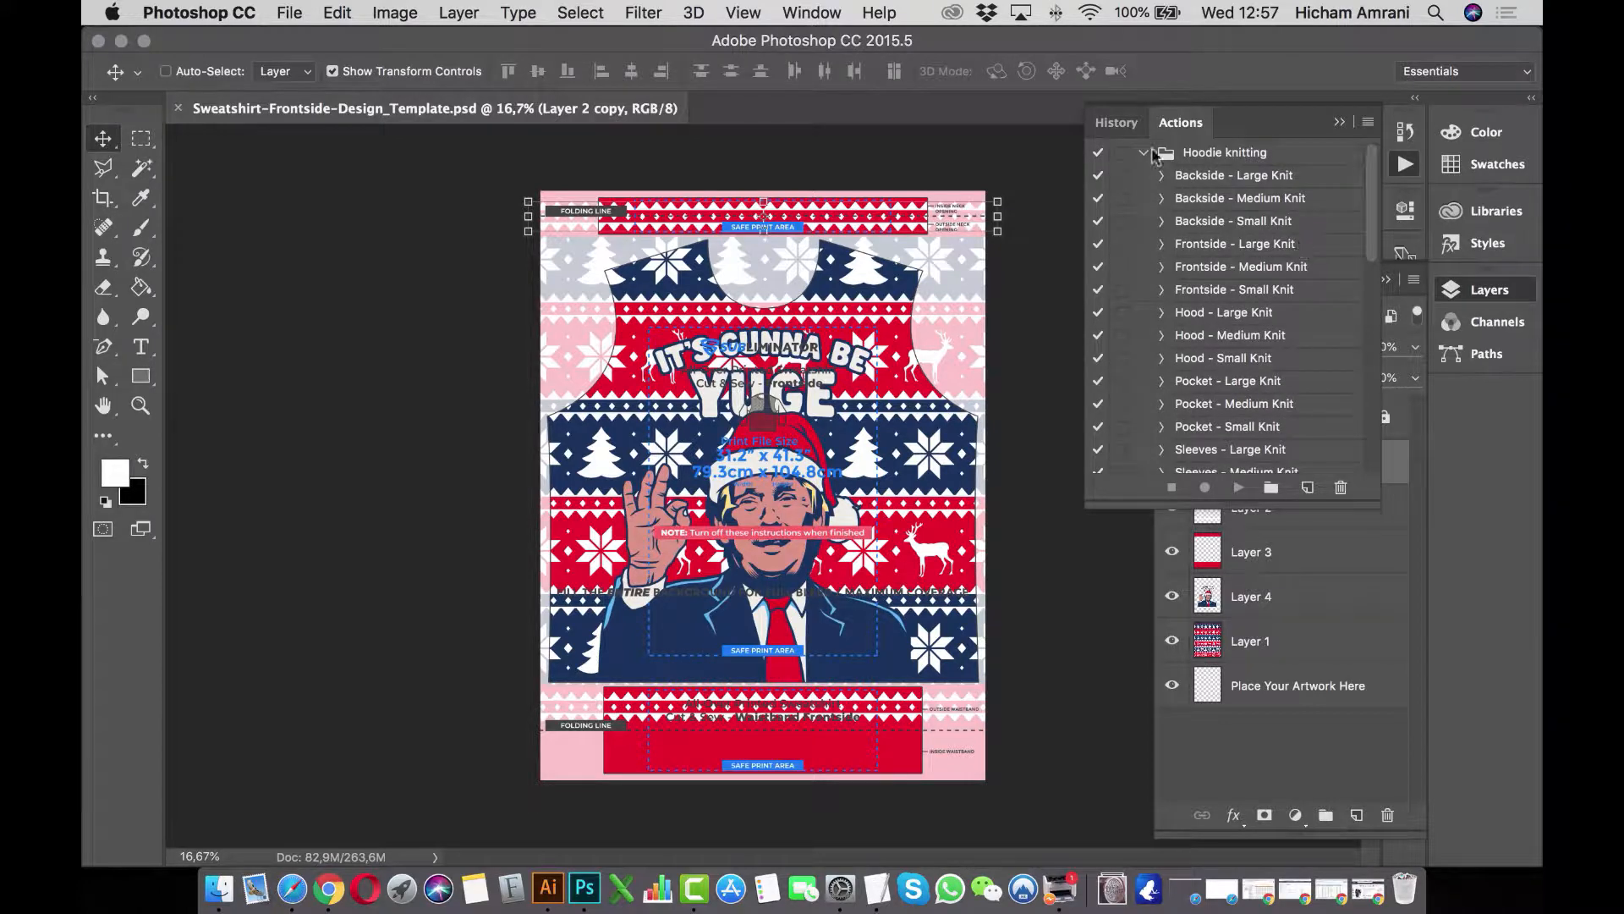
{"action": "left_click", "coordinate": [1143, 152]}
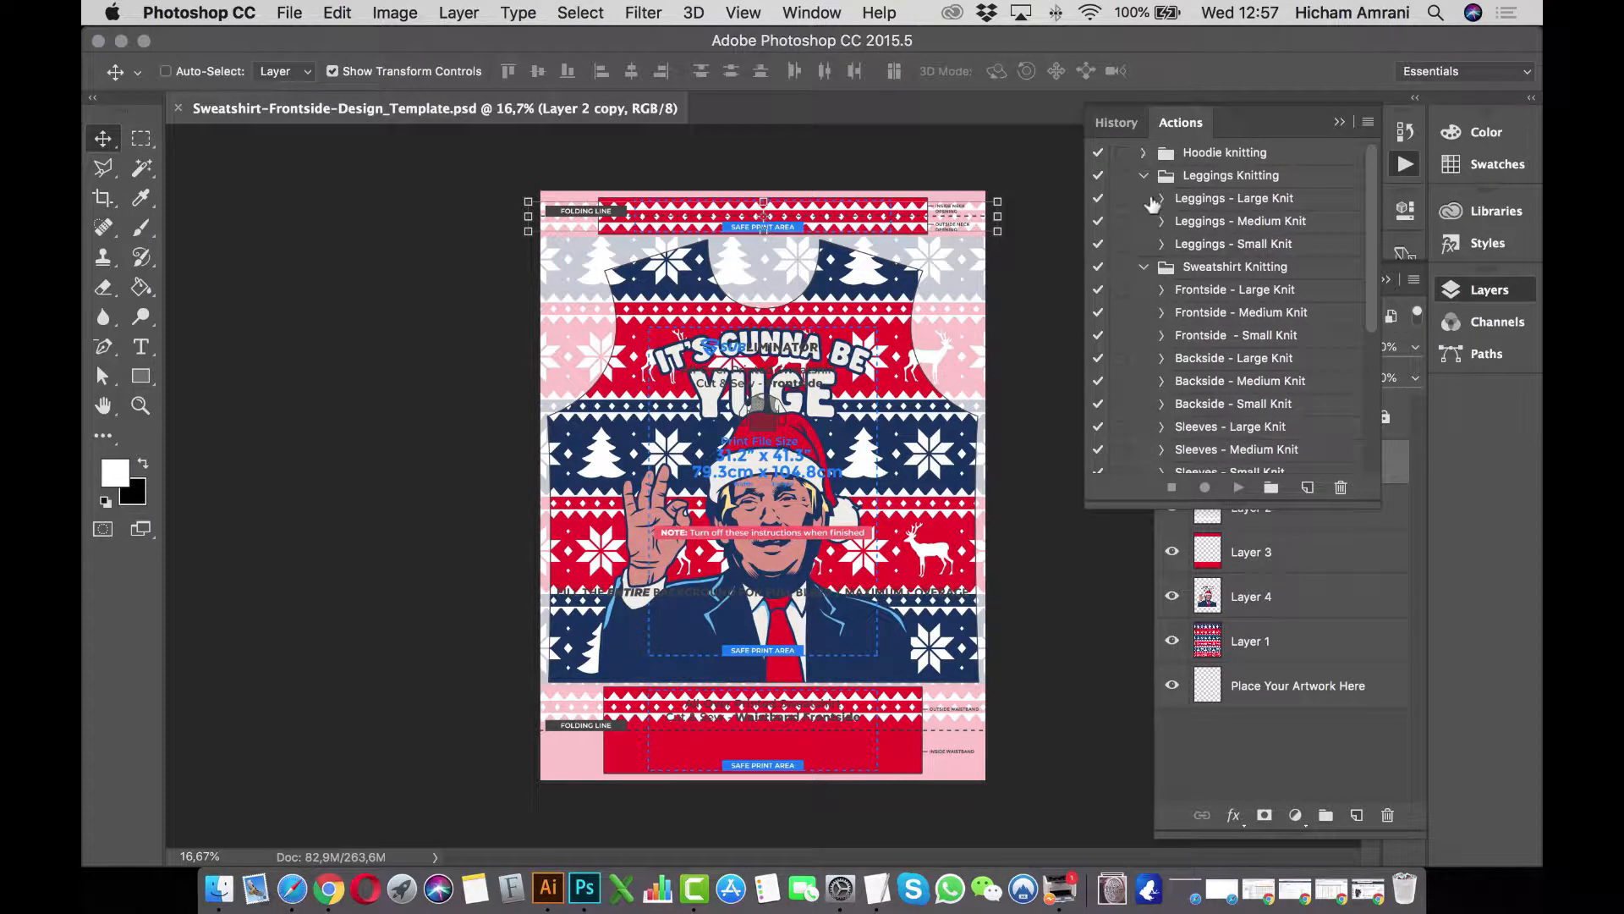
{"action": "left_click", "coordinate": [1144, 175]}
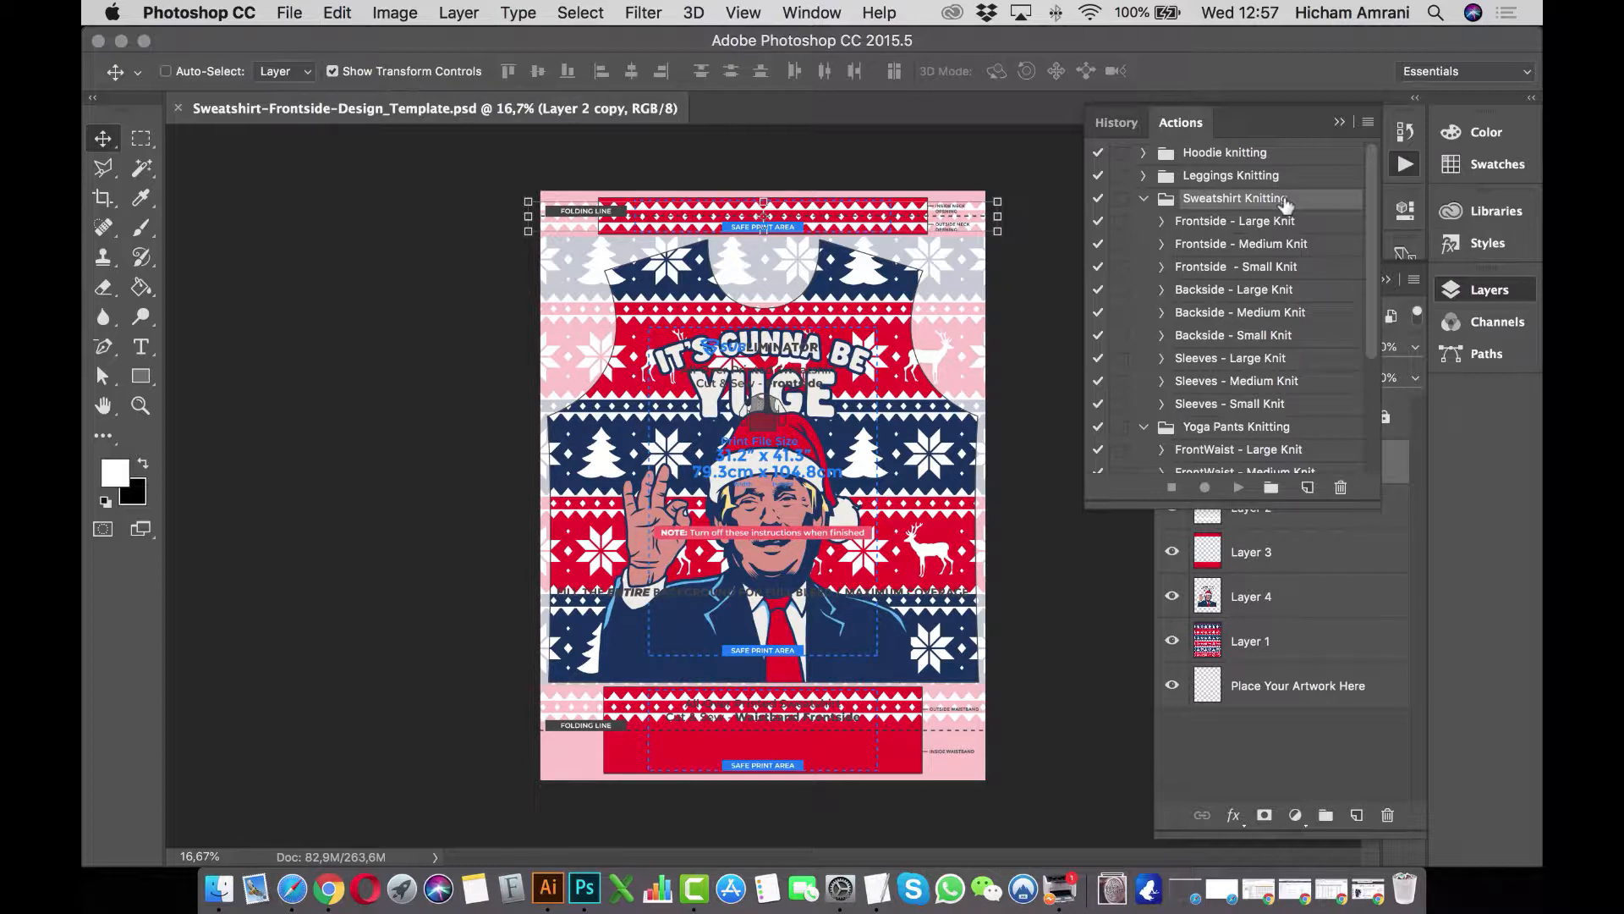
{"action": "mouse_move", "coordinate": [1273, 272]}
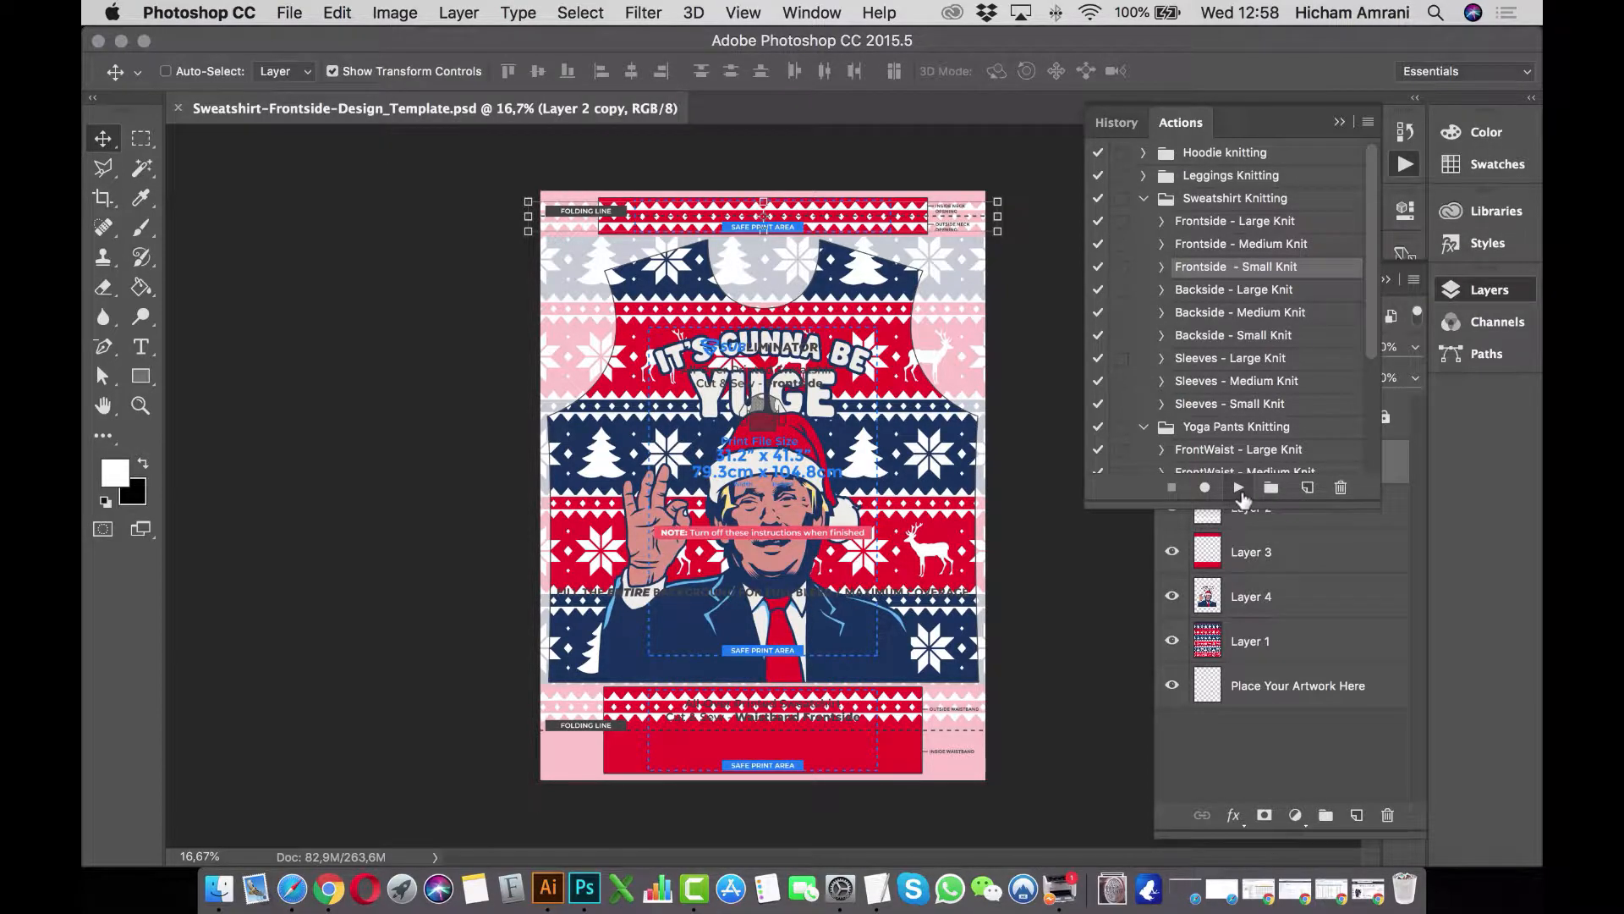
Play the 'Frontside - Small Knit' action on the template.
{"action": "left_click", "coordinate": [1237, 488]}
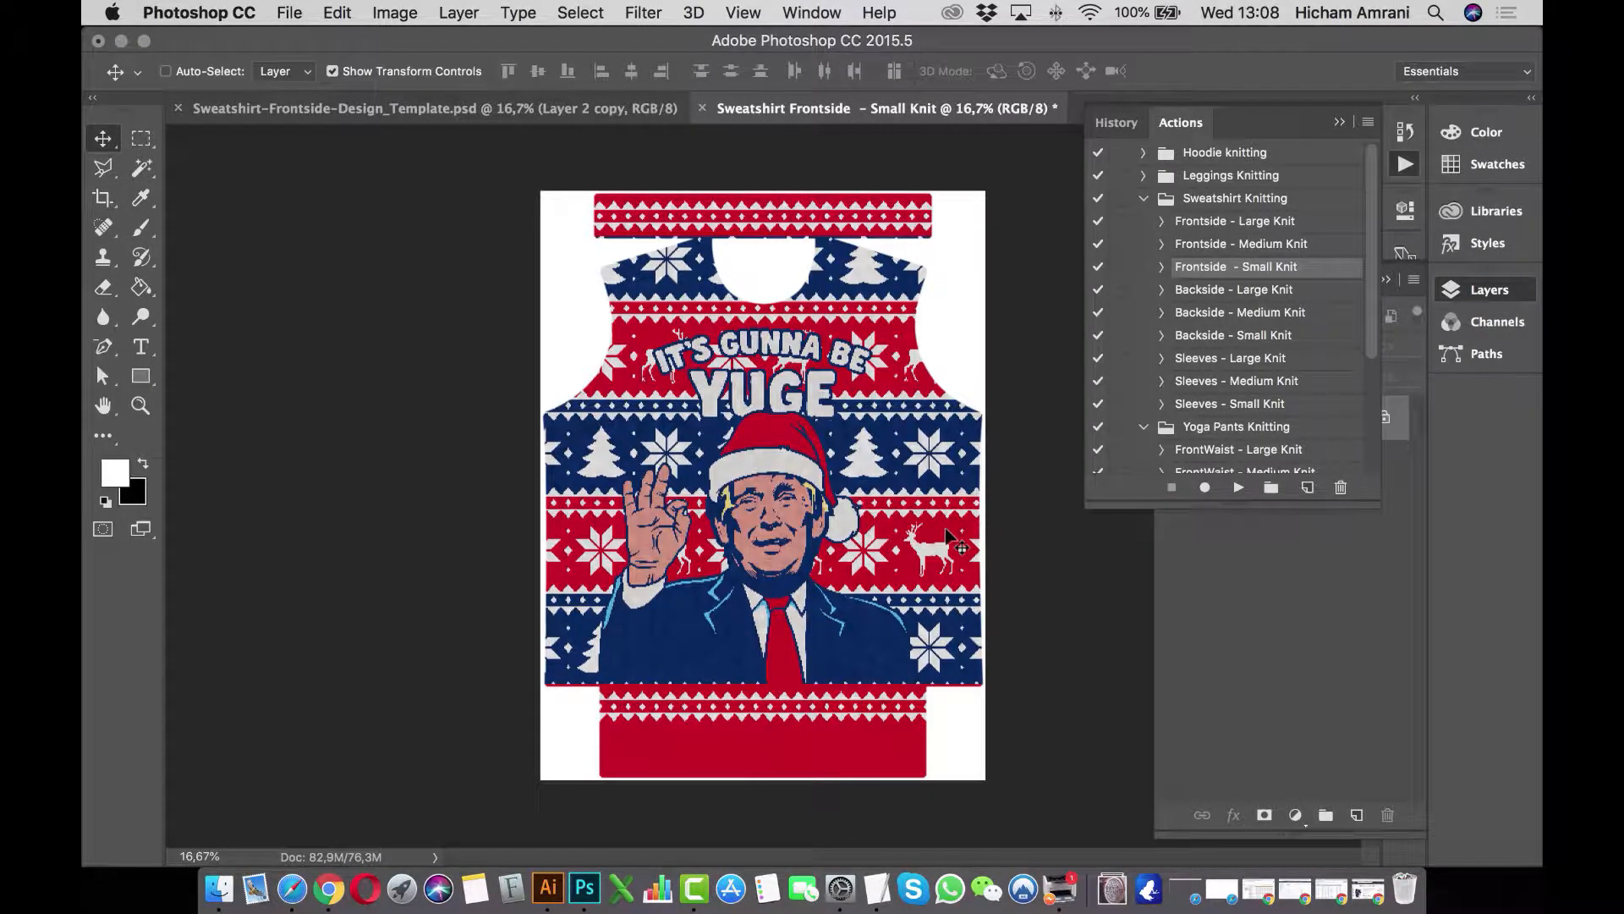
Zoom in to 300% on the knitted document's stitches.
{"action": "left_click", "coordinate": [140, 405]}
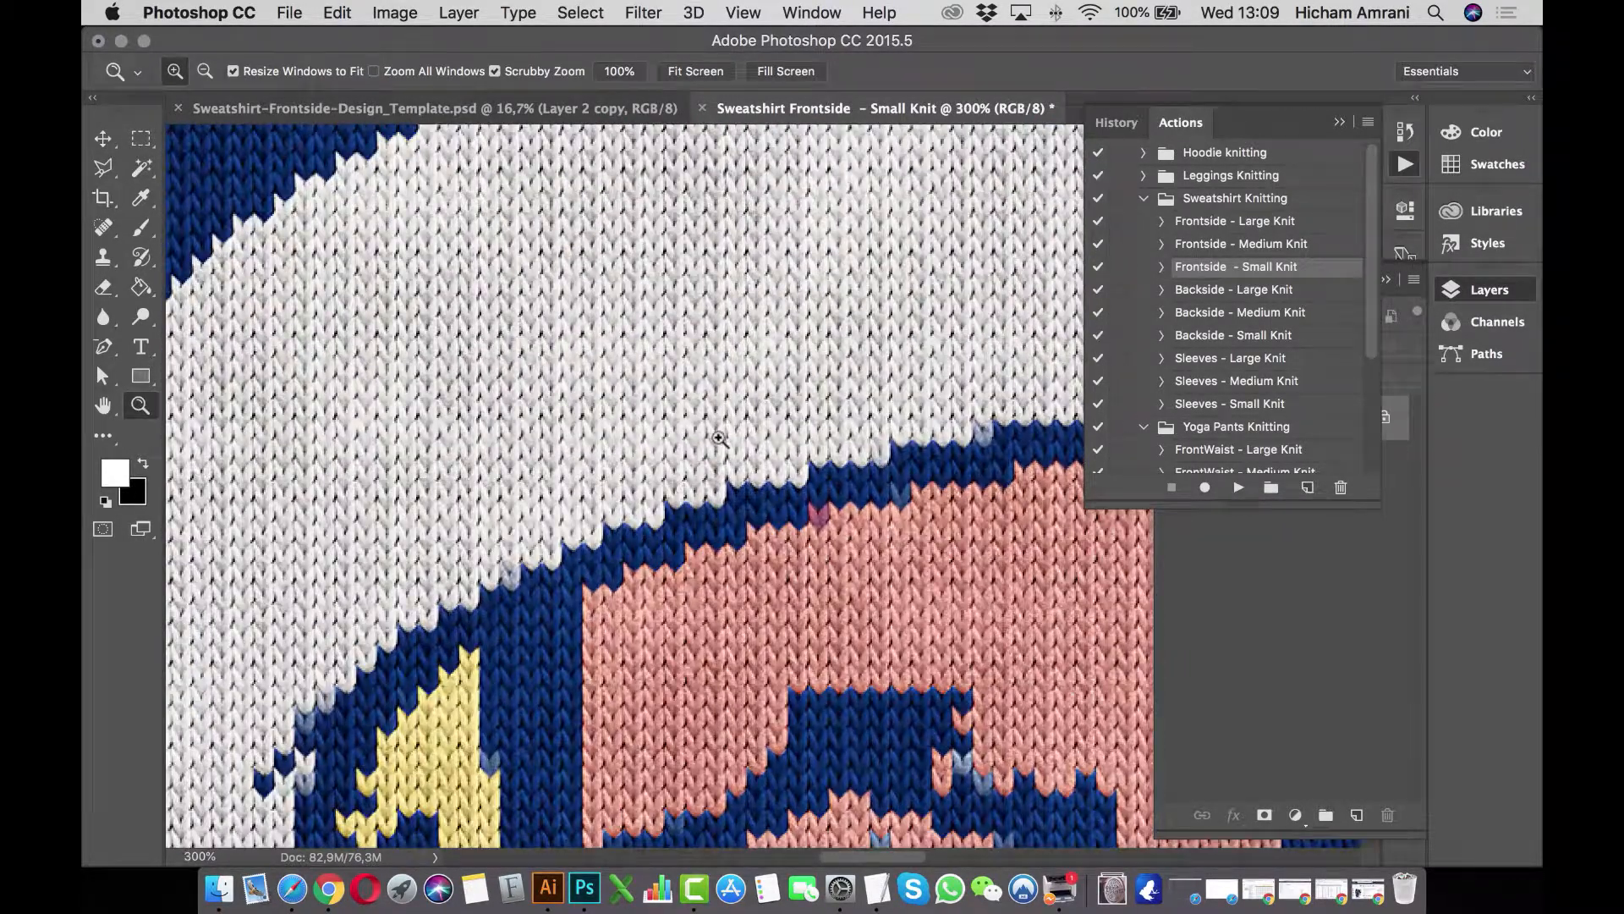
{"action": "scroll", "scroll_direction": "down", "scroll_amount": 3}
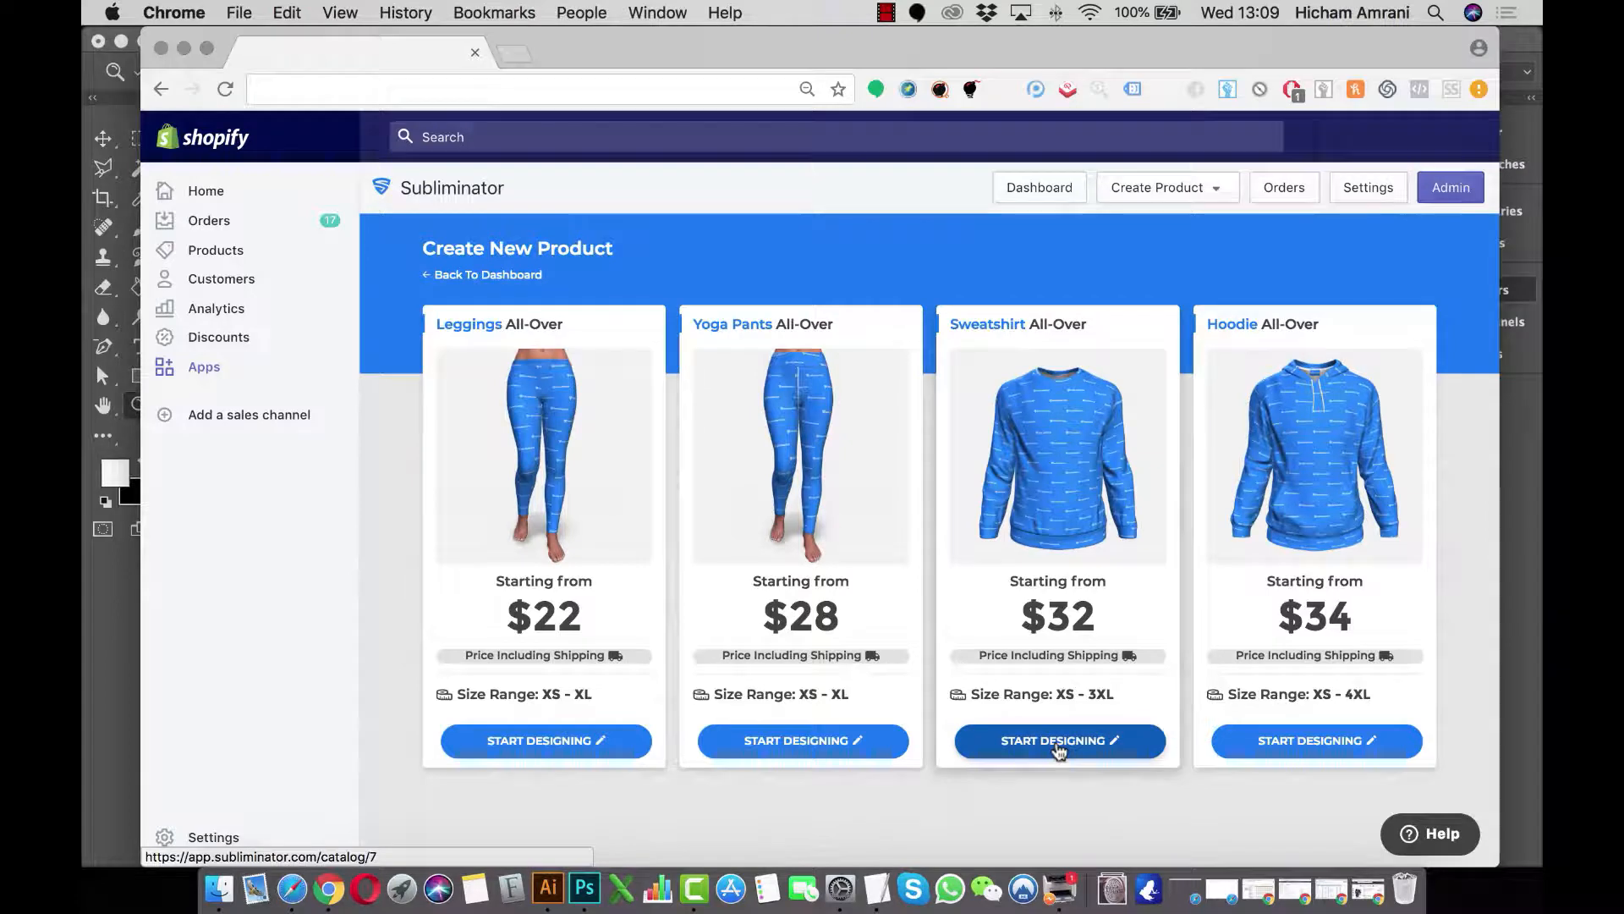
Upload knitted frontside, backside and sleeves to Sweatshirt All-Over and view the mockup.
{"action": "left_click", "coordinate": [1056, 739]}
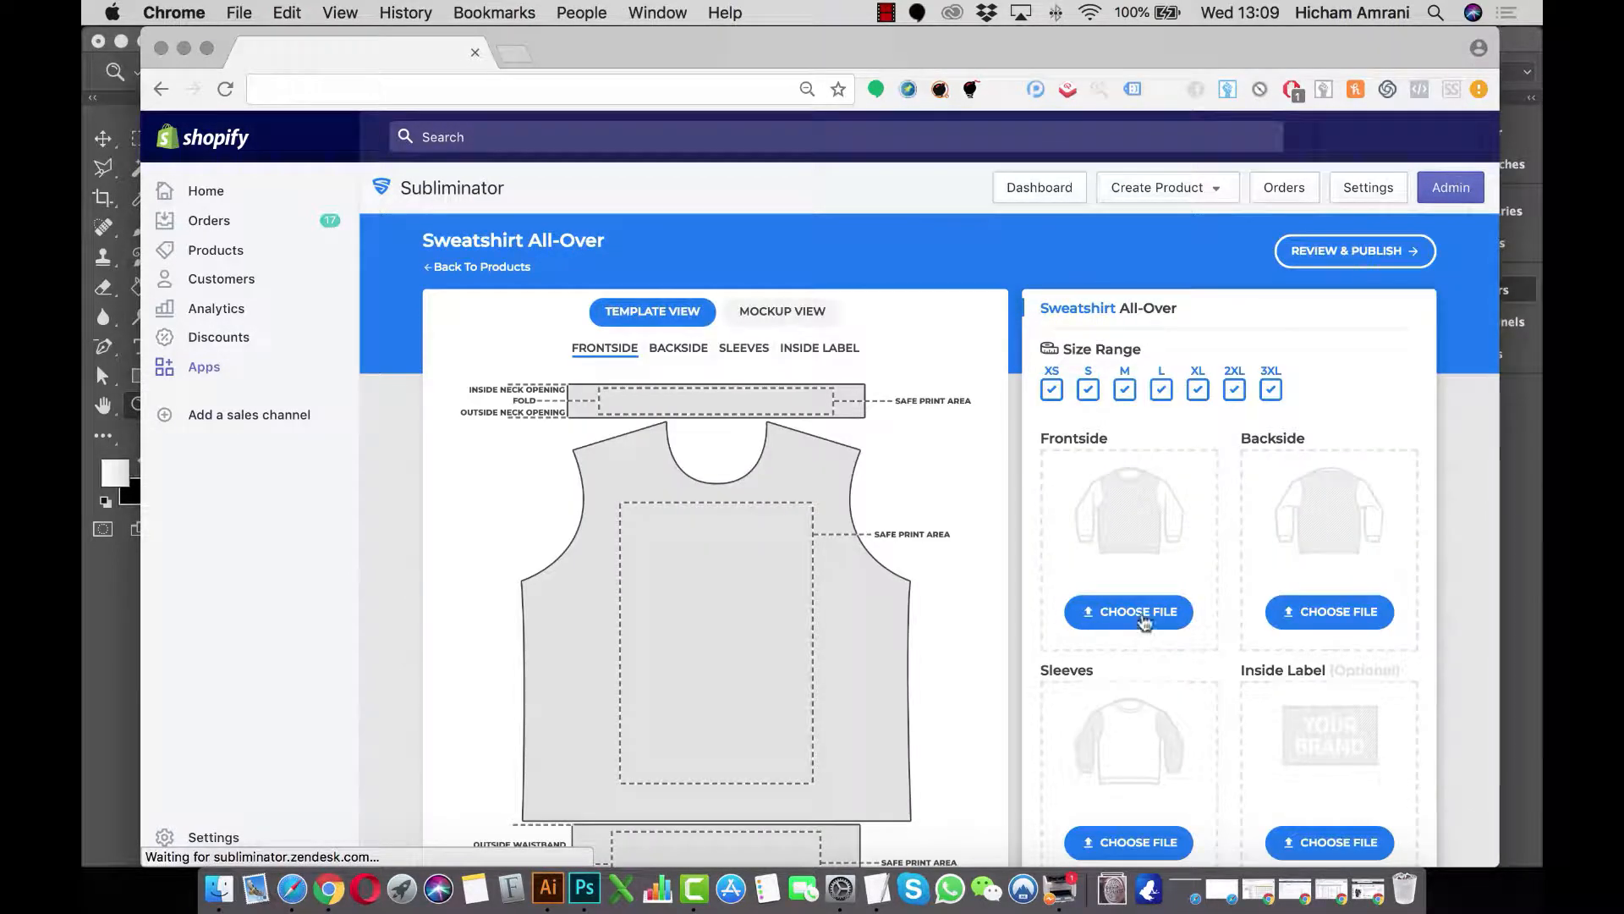
{"action": "left_click", "coordinate": [1128, 611]}
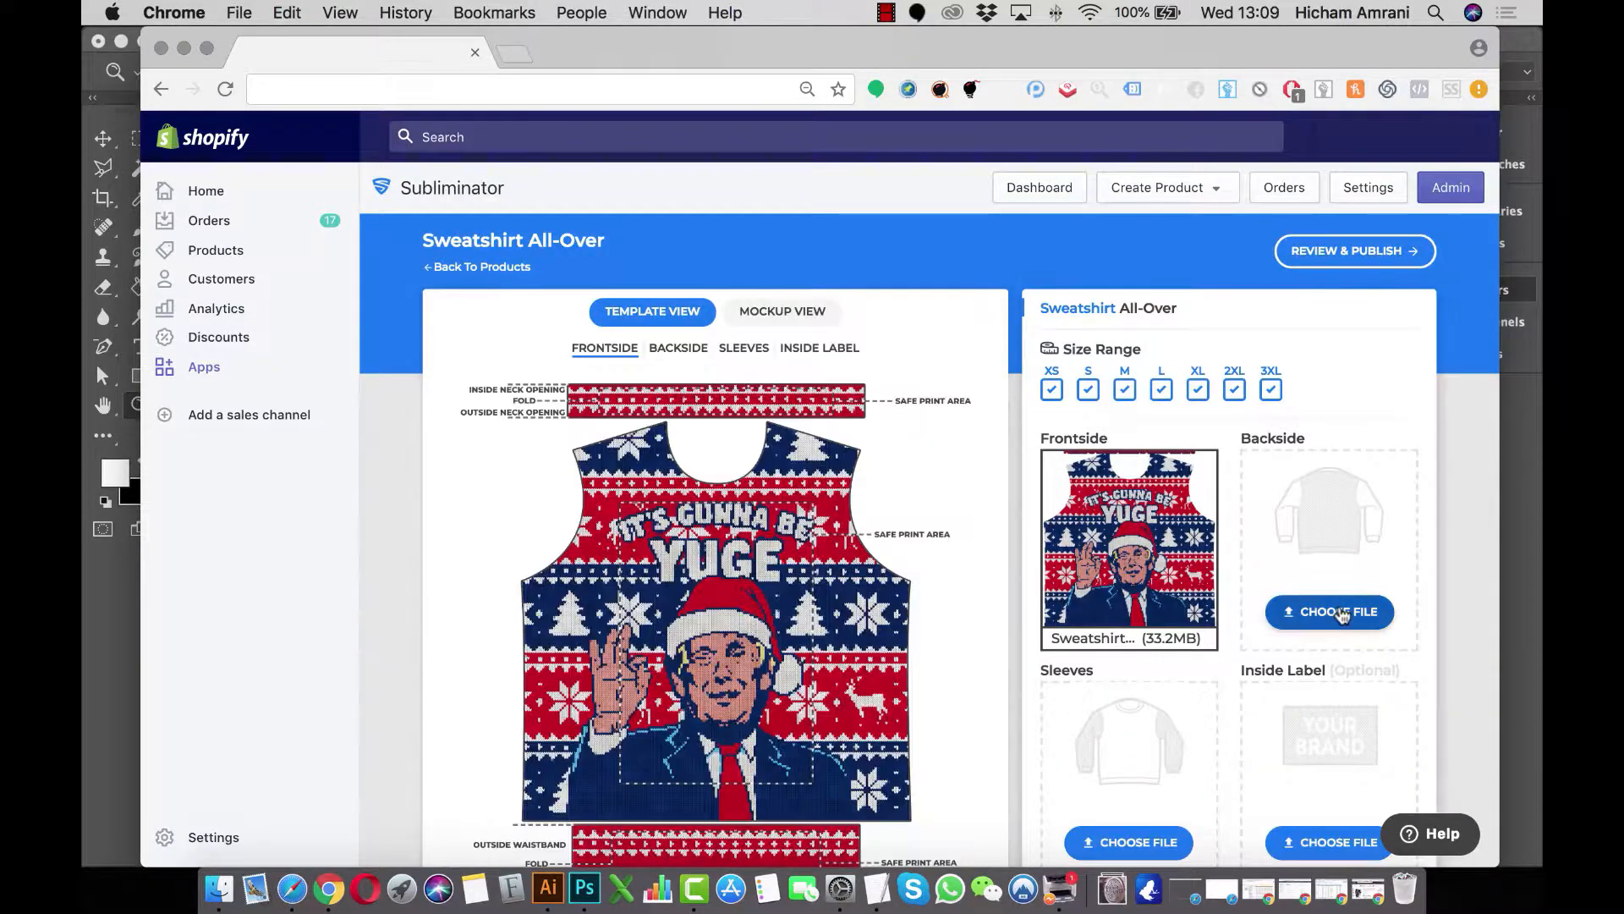
{"action": "left_click", "coordinate": [1329, 610]}
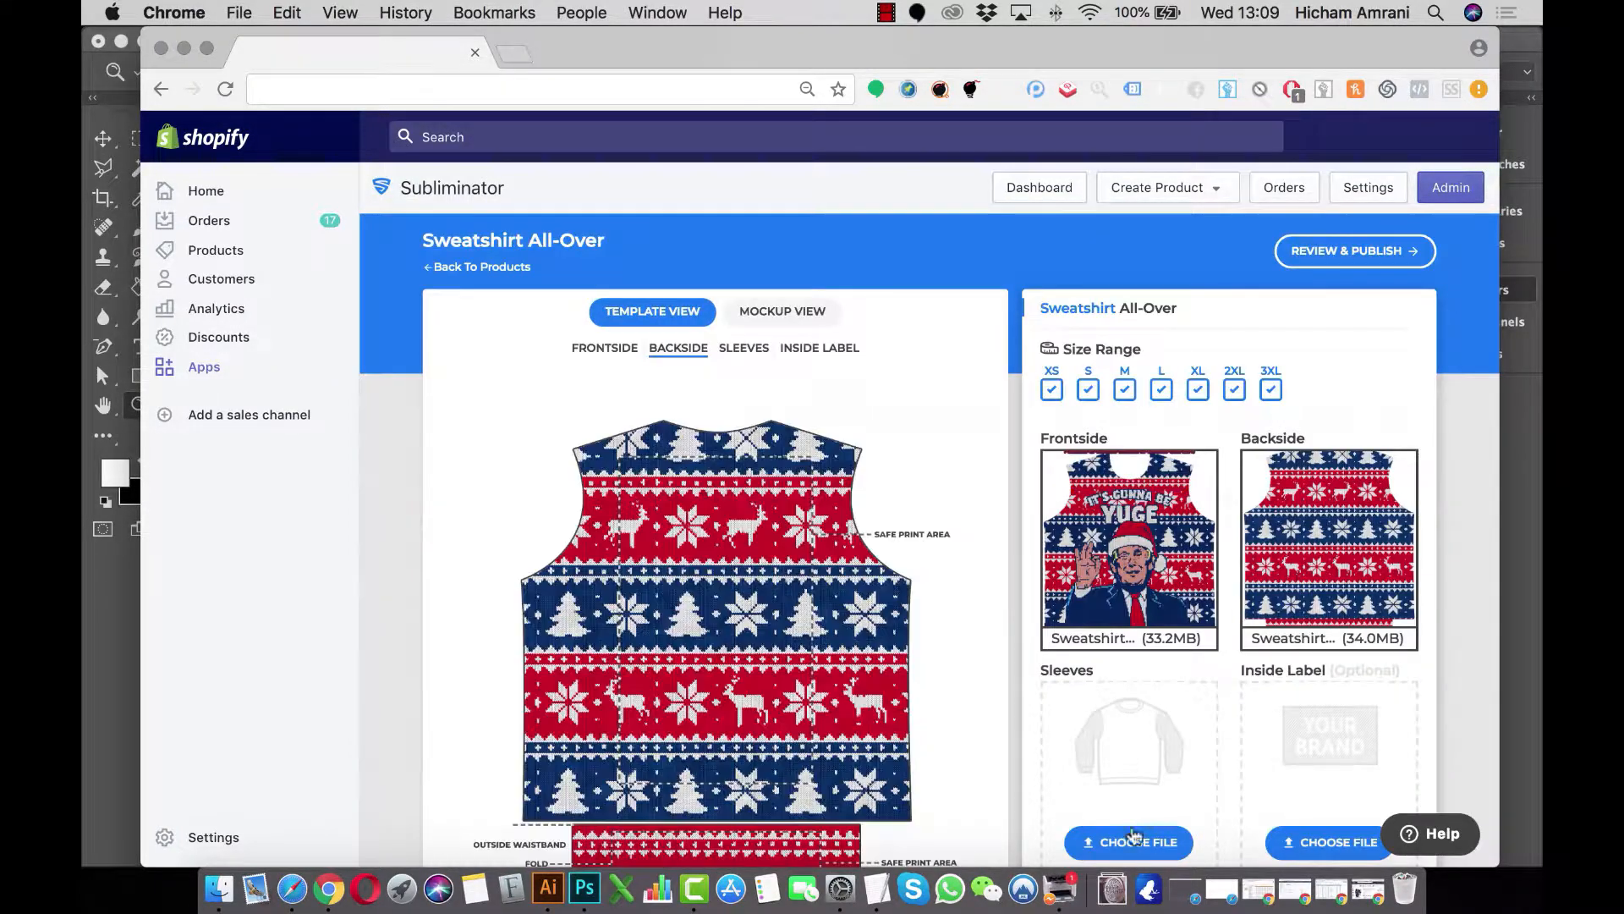
{"action": "left_click", "coordinate": [744, 347]}
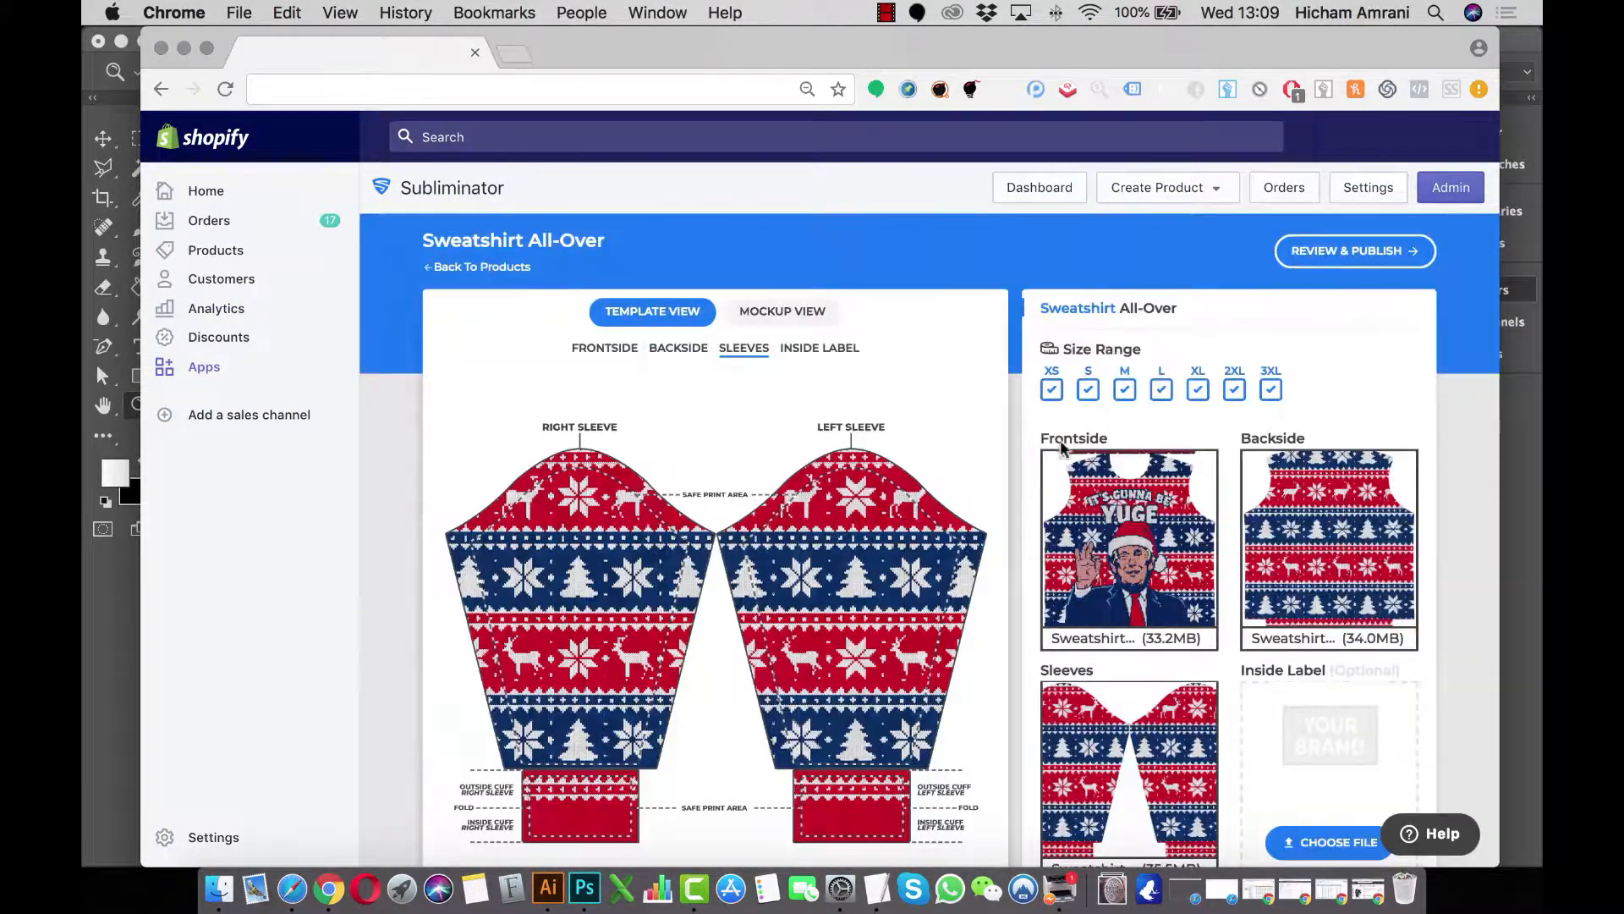
{"action": "left_click", "coordinate": [781, 310]}
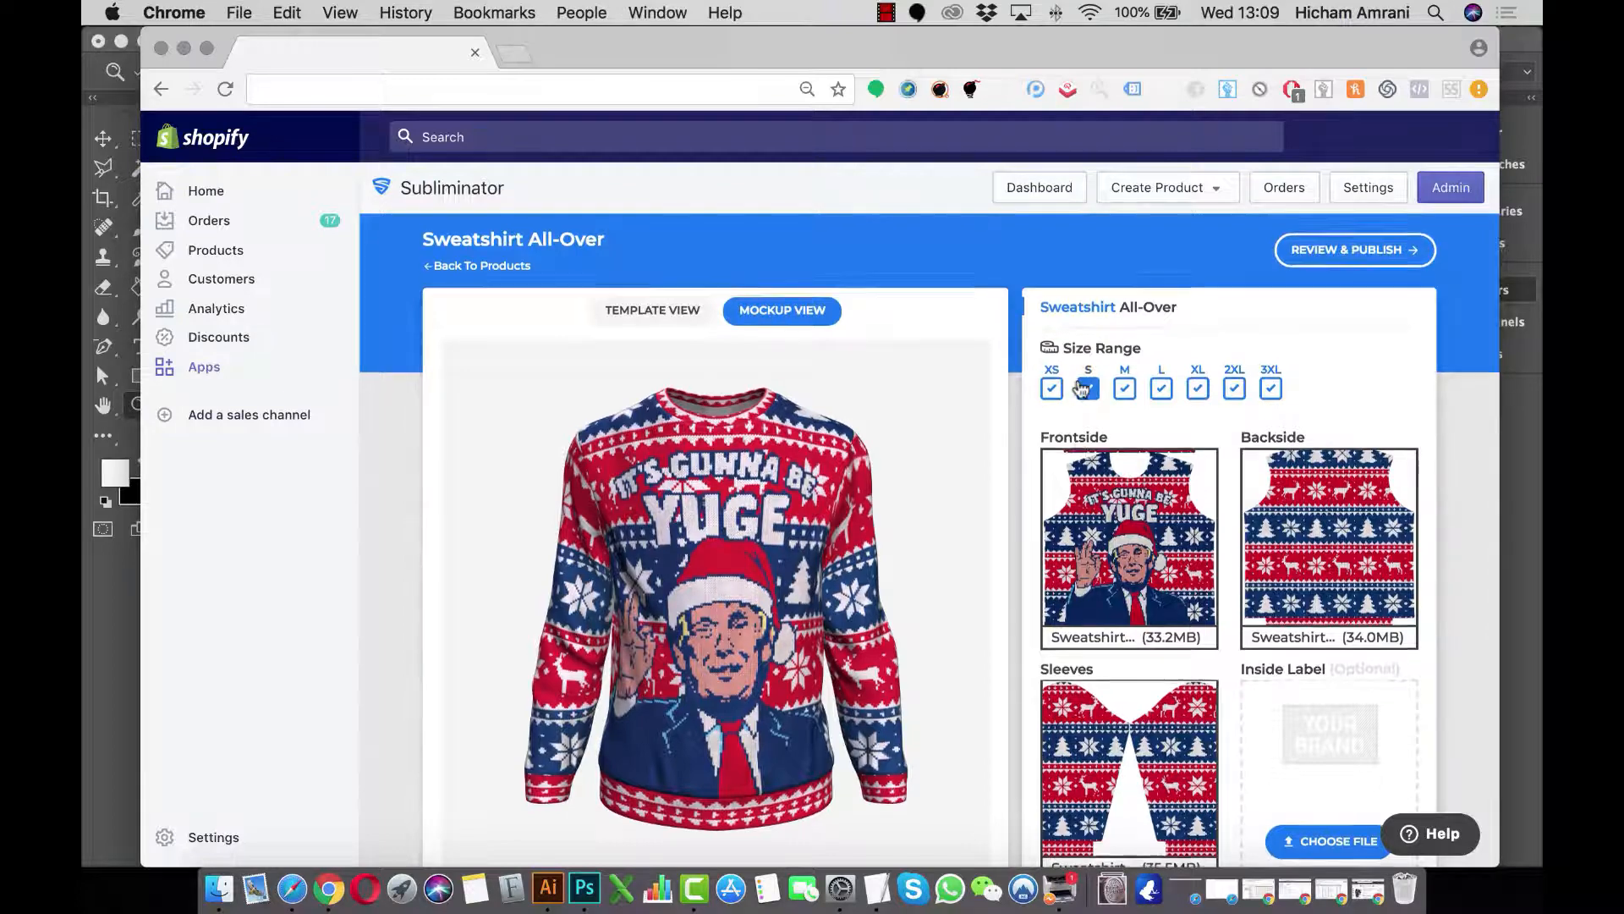
{"action": "scroll", "scroll_direction": "down", "scroll_amount": 3}
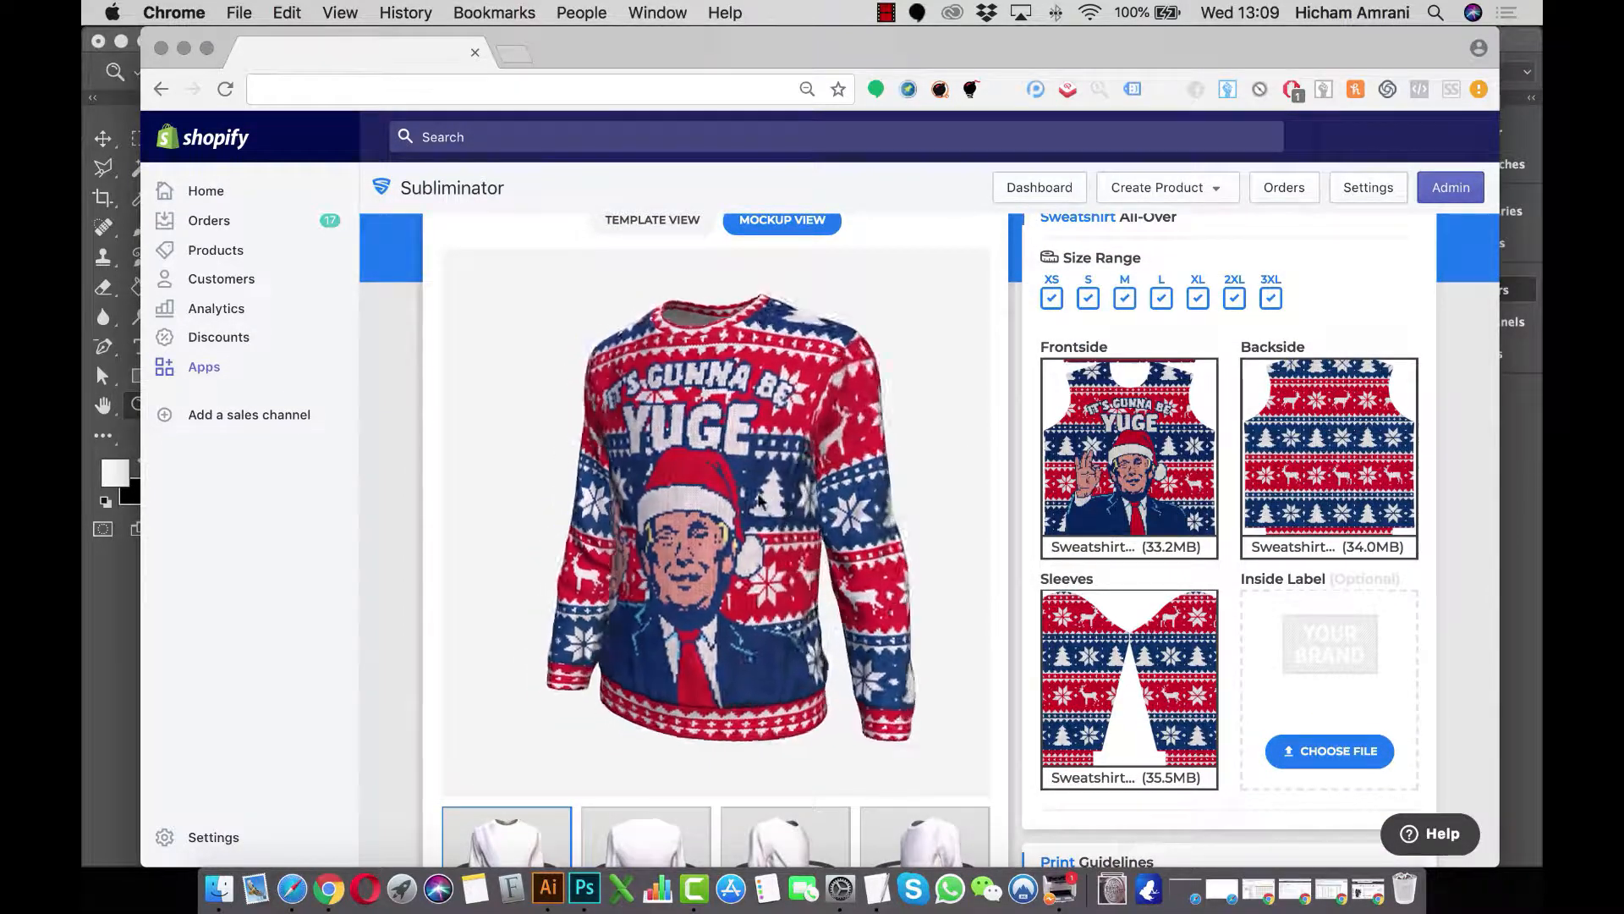